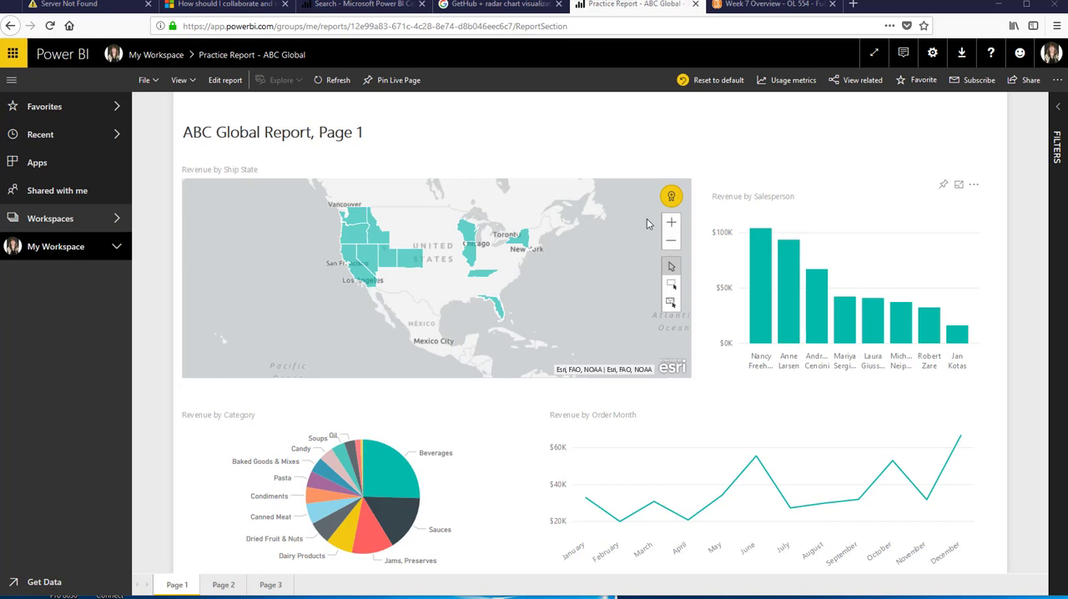
pyautogui.moveTo(503, 184)
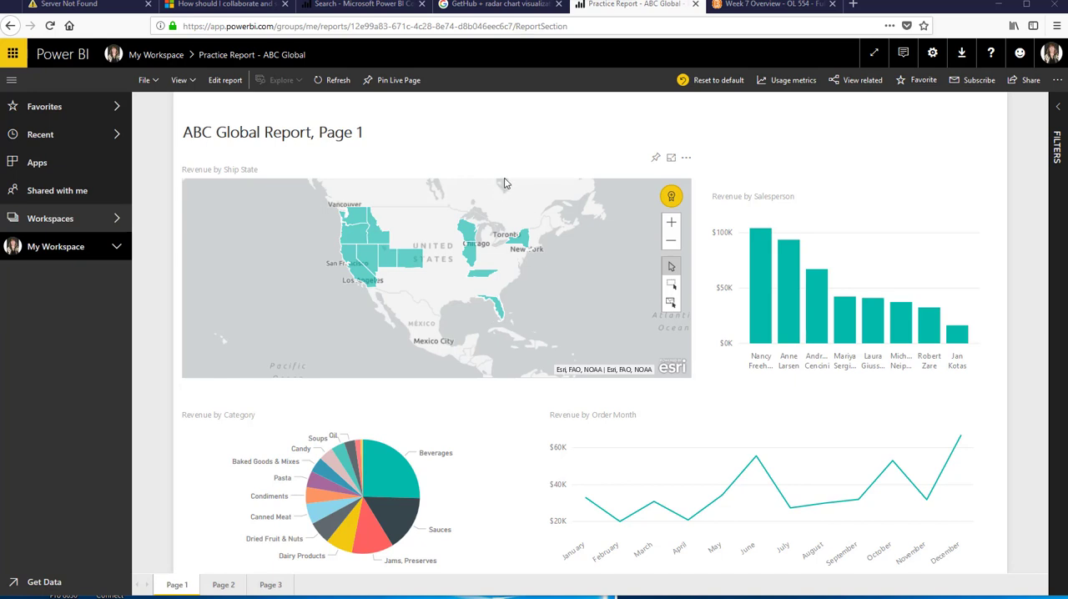
pyautogui.moveTo(225, 559)
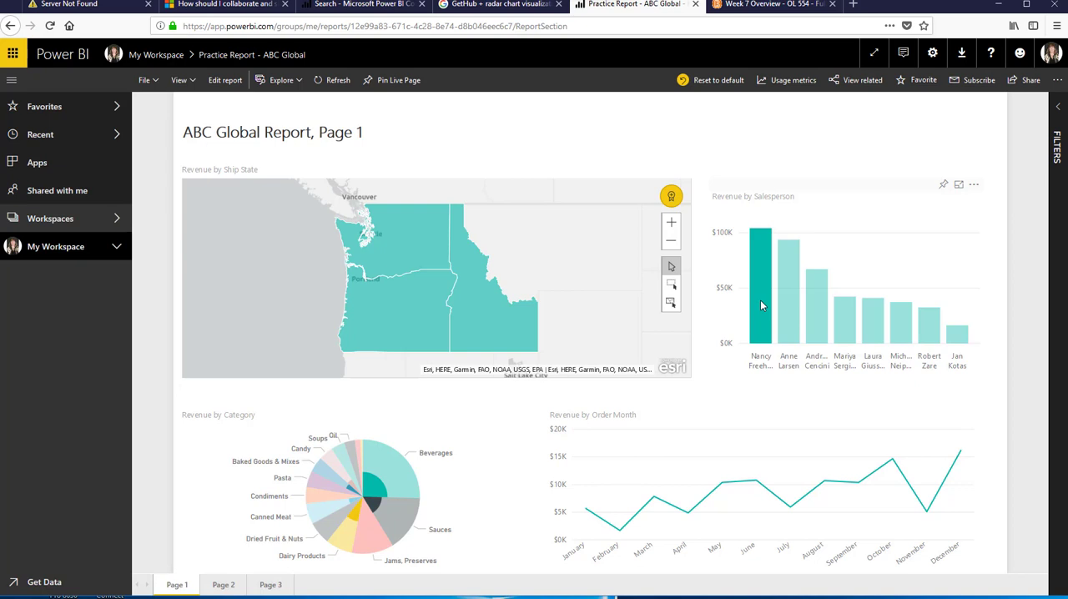
pyautogui.moveTo(791, 307)
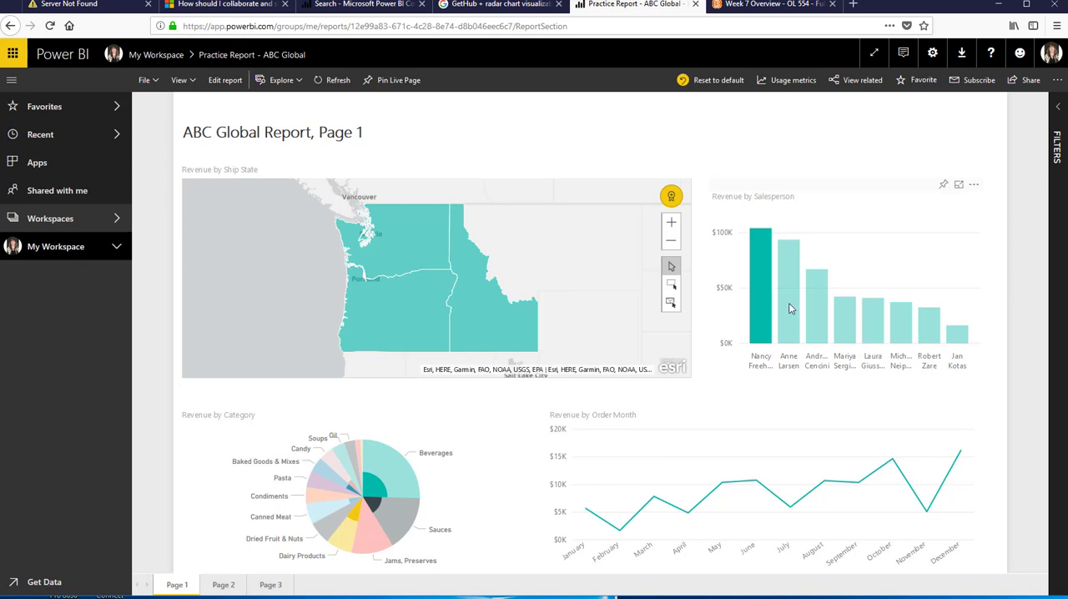
# - Filter page 2 to Nancy Freehafer in the Salesperson slicer, narrowing the funnel to Companies H, A and E
pyautogui.click(787, 284)
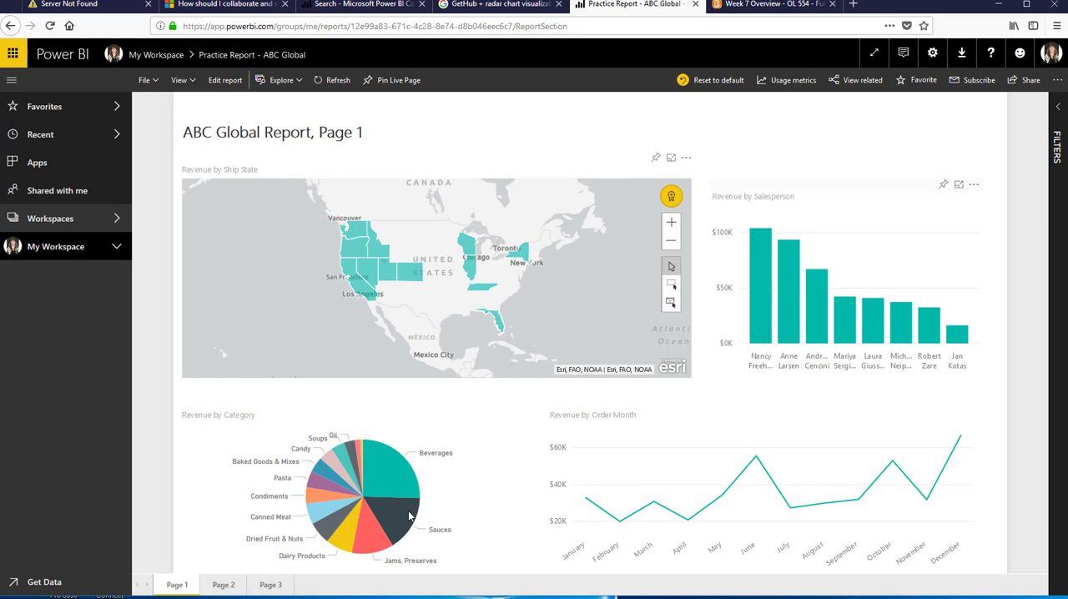
pyautogui.moveTo(524, 535)
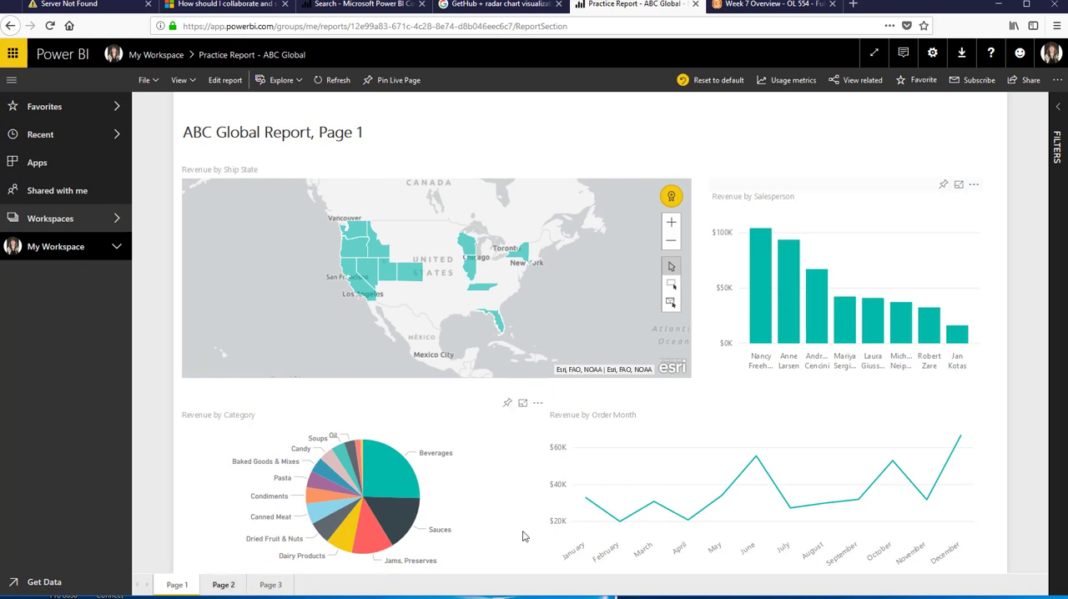
pyautogui.click(223, 584)
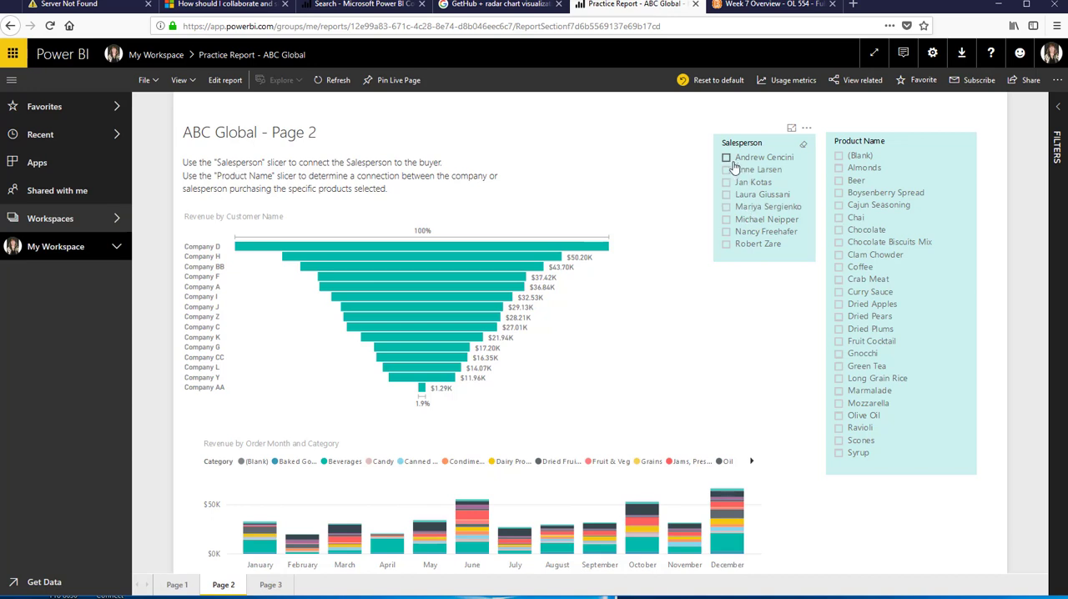
pyautogui.click(726, 230)
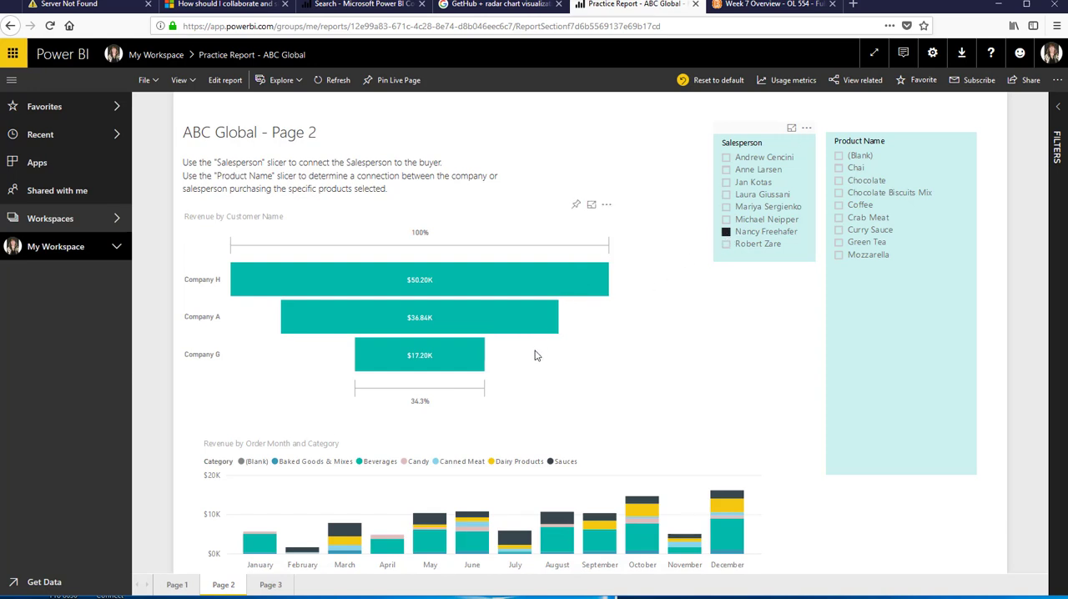
pyautogui.moveTo(517, 361)
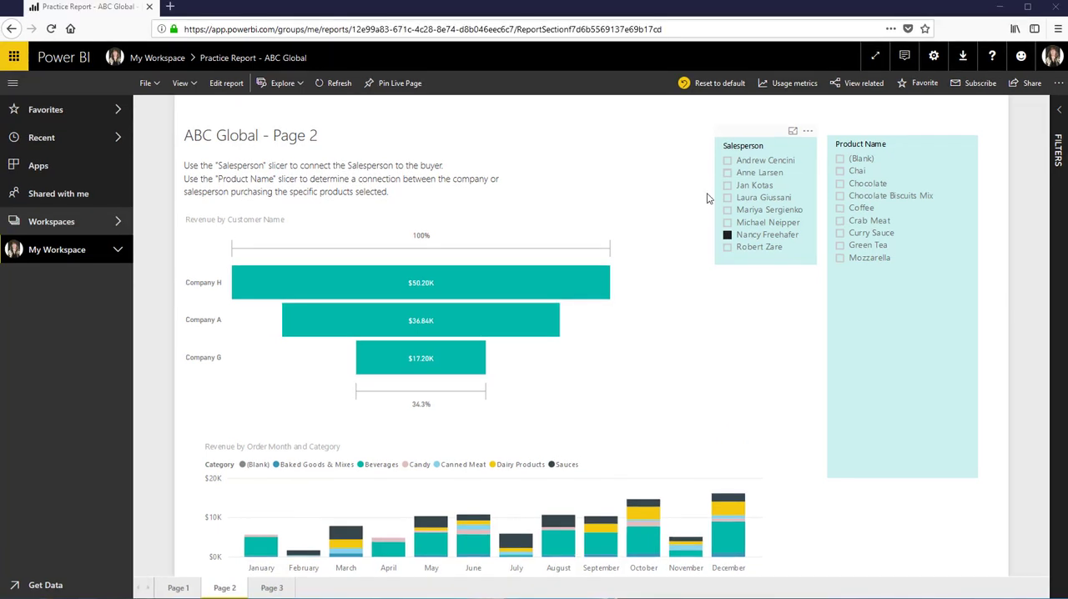
pyautogui.moveTo(707, 220)
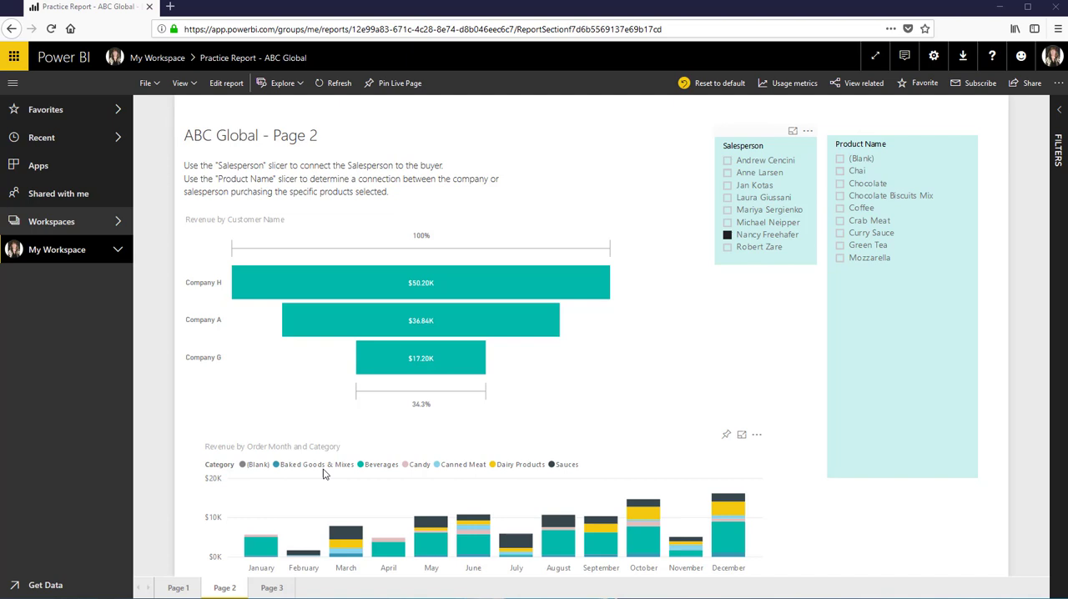
pyautogui.moveTo(413, 474)
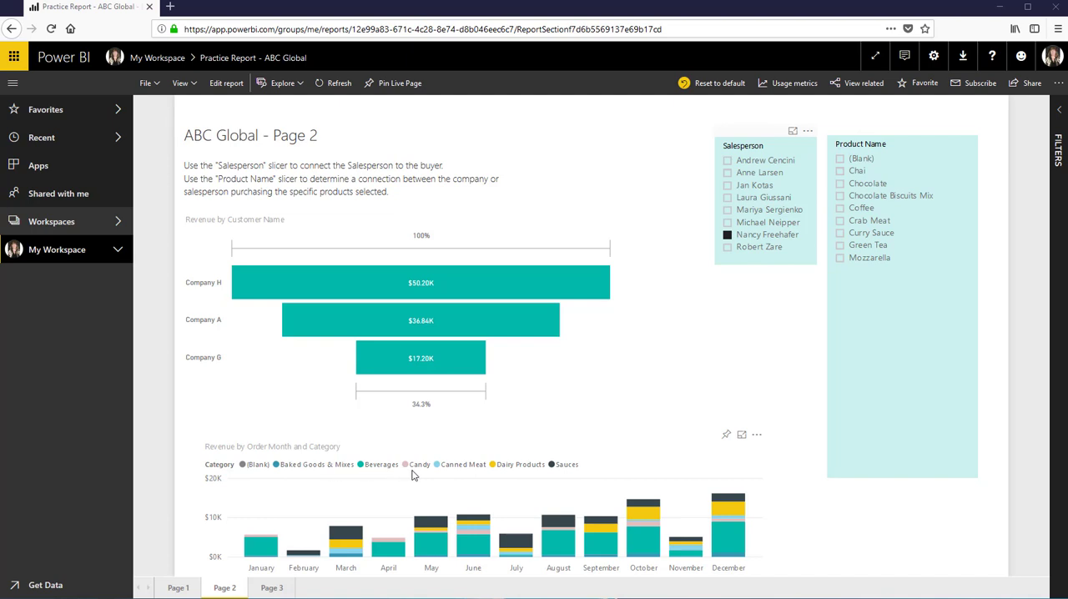
pyautogui.moveTo(566, 474)
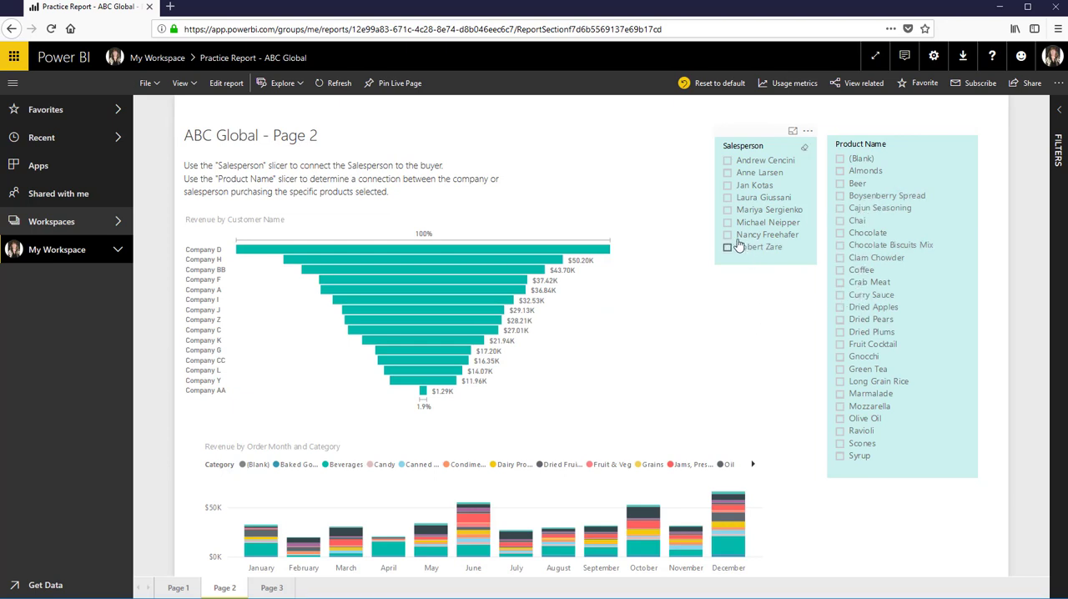
pyautogui.click(727, 234)
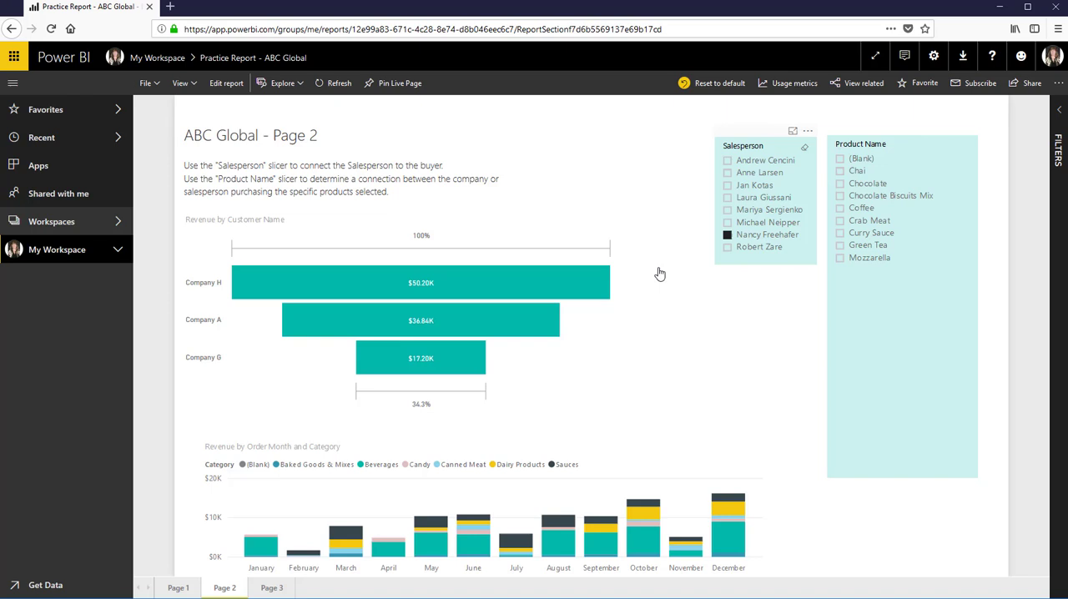
pyautogui.moveTo(420, 357)
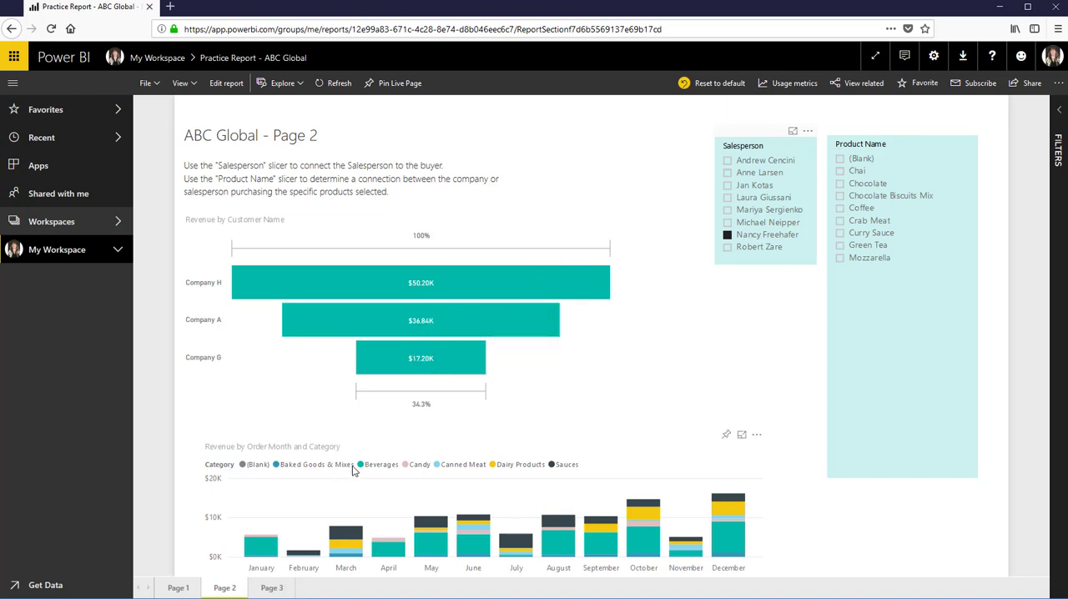
pyautogui.moveTo(571, 475)
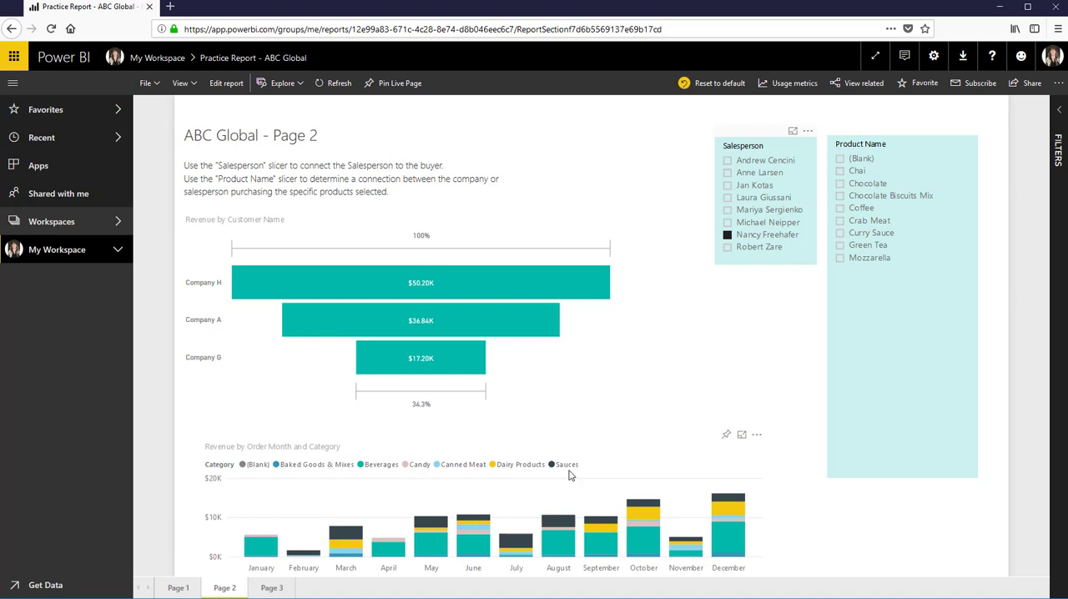
pyautogui.moveTo(664, 468)
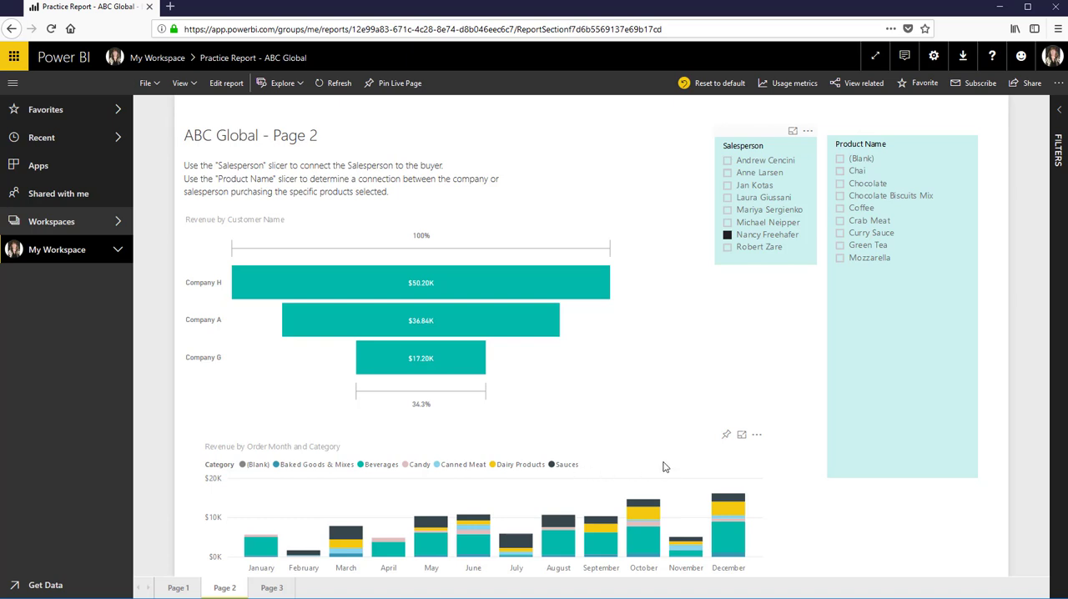
pyautogui.moveTo(767, 330)
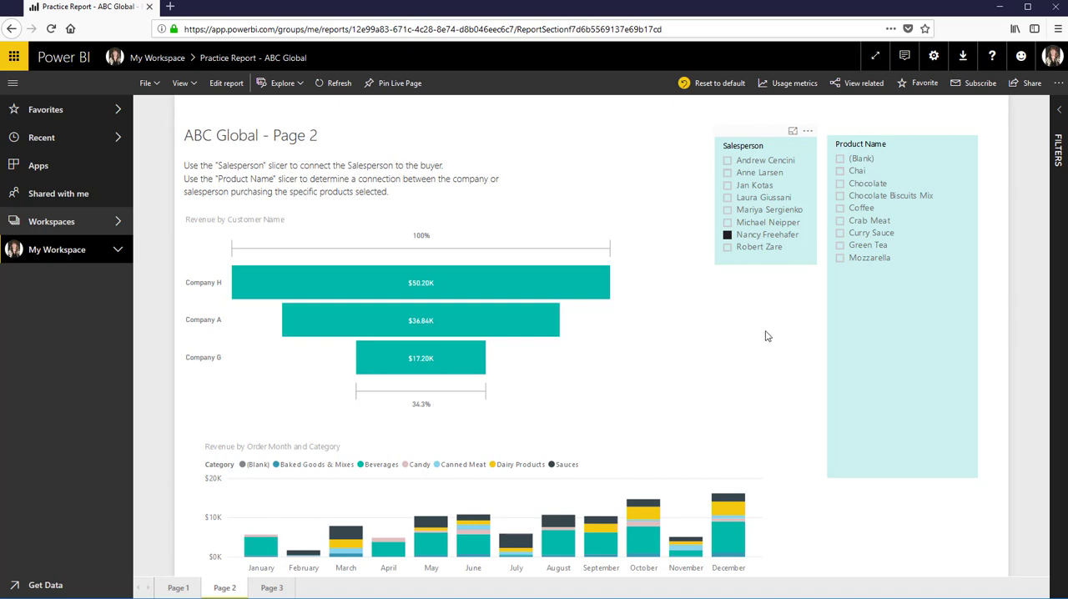
pyautogui.moveTo(764, 302)
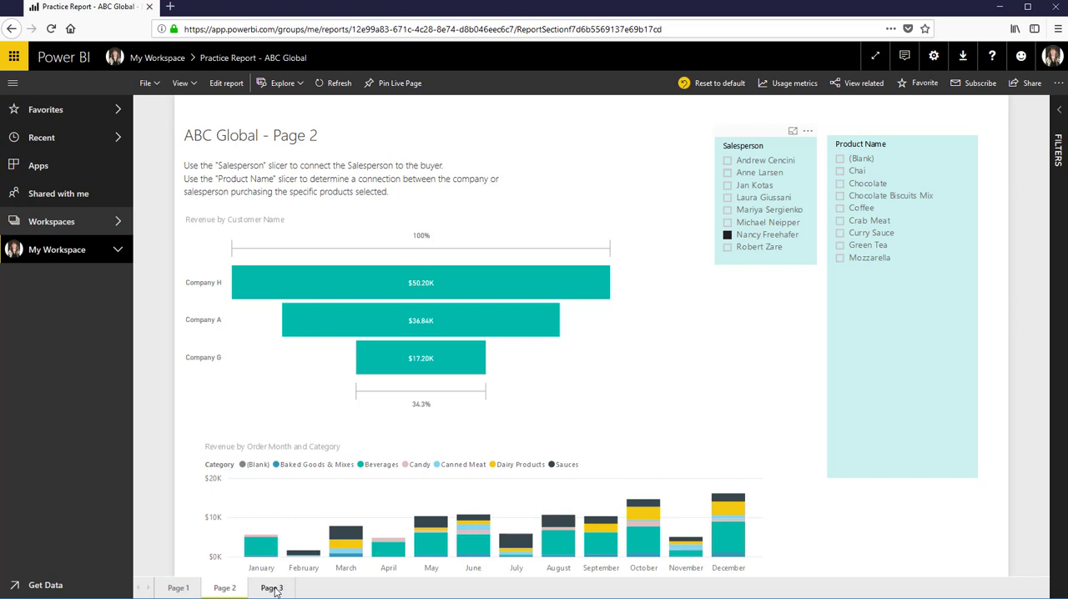
# - Show page 3's revenue-by-salesperson donut, where Nancy Freehafer reads $104,242.34 (23.96%)
pyautogui.click(270, 587)
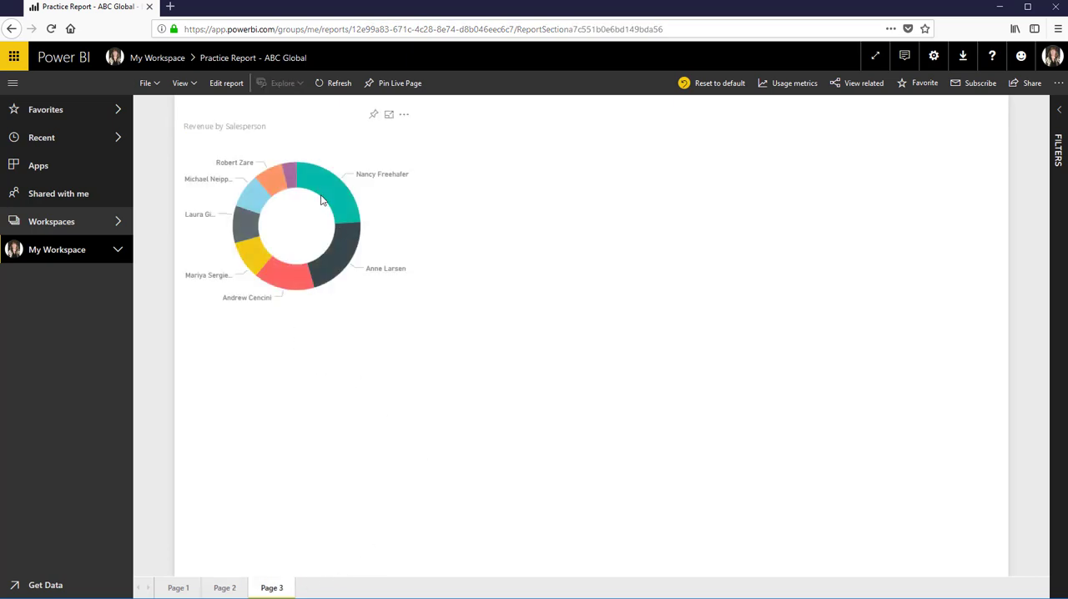
pyautogui.moveTo(350, 232)
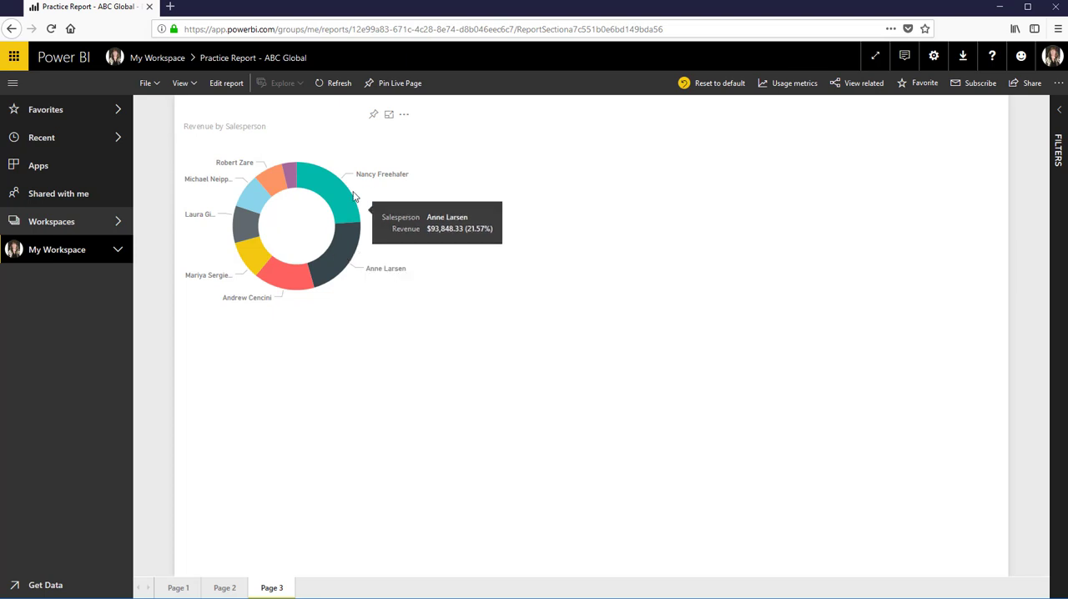
pyautogui.moveTo(346, 231)
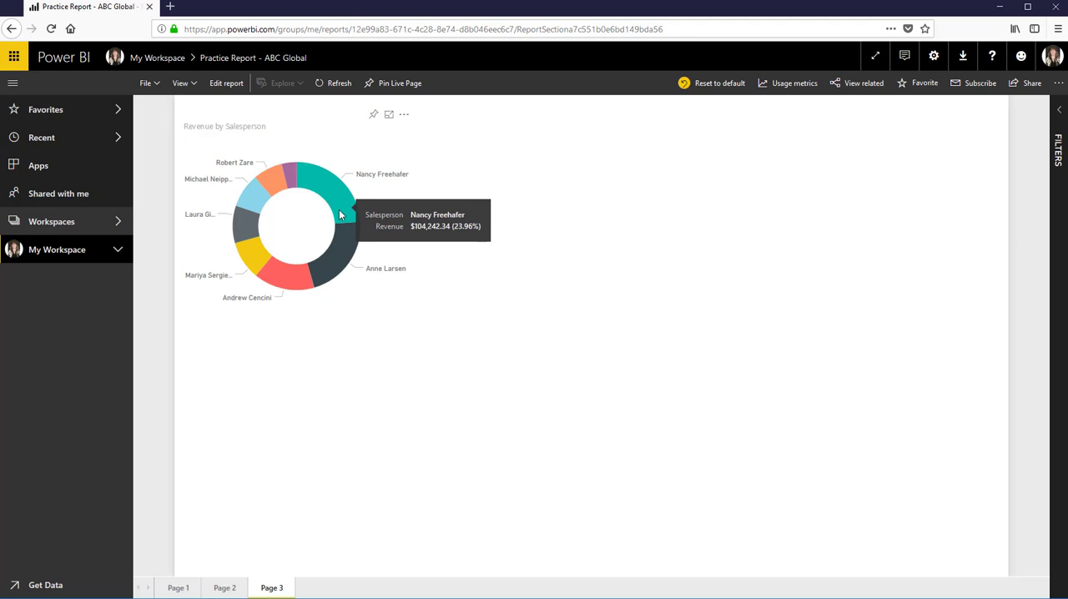
pyautogui.moveTo(340, 247)
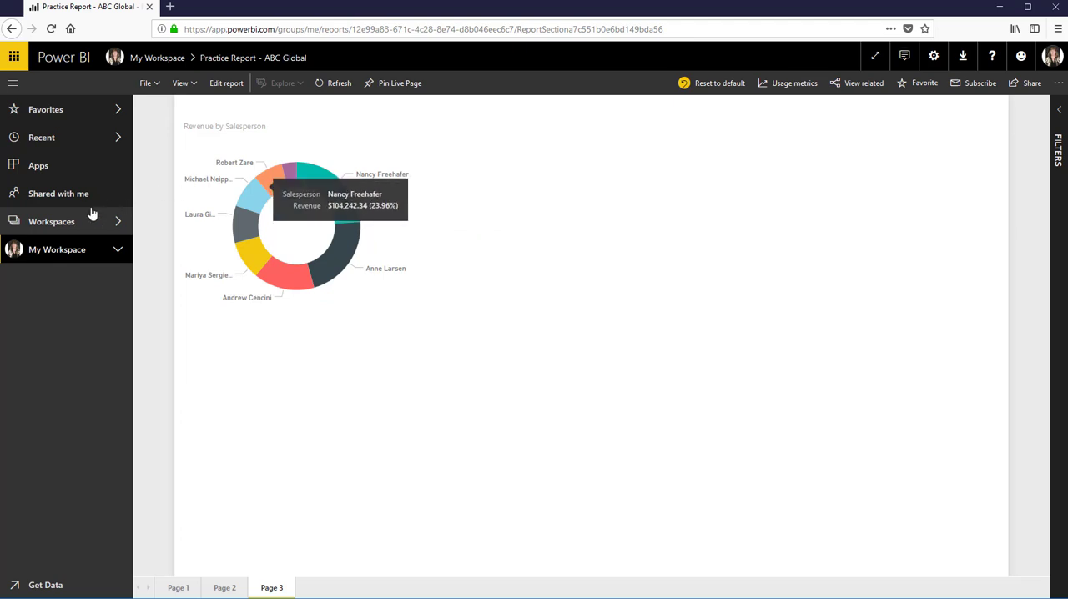
pyautogui.click(52, 221)
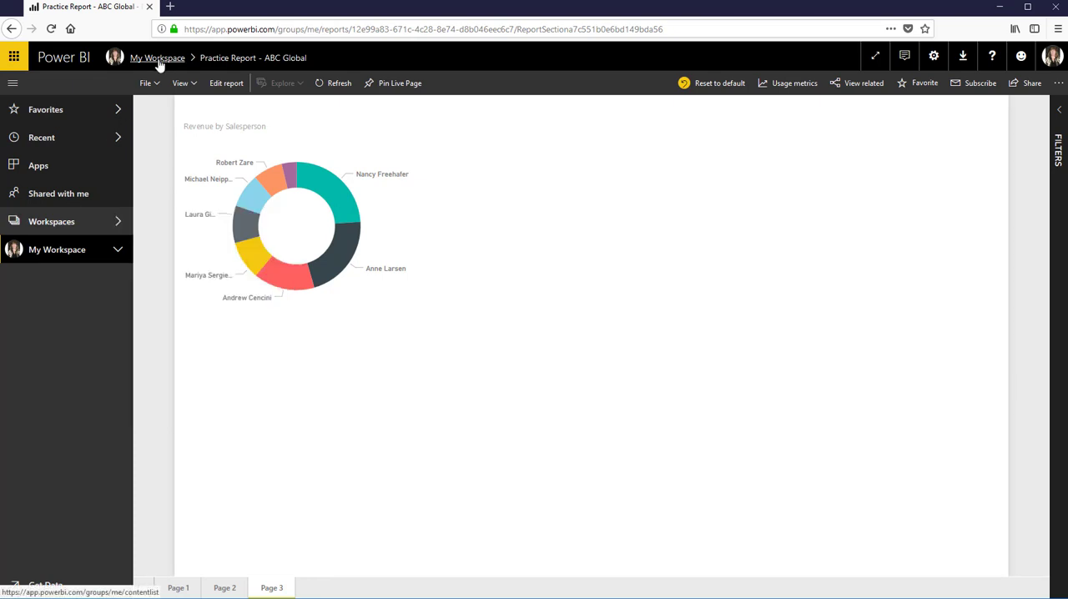
pyautogui.click(157, 57)
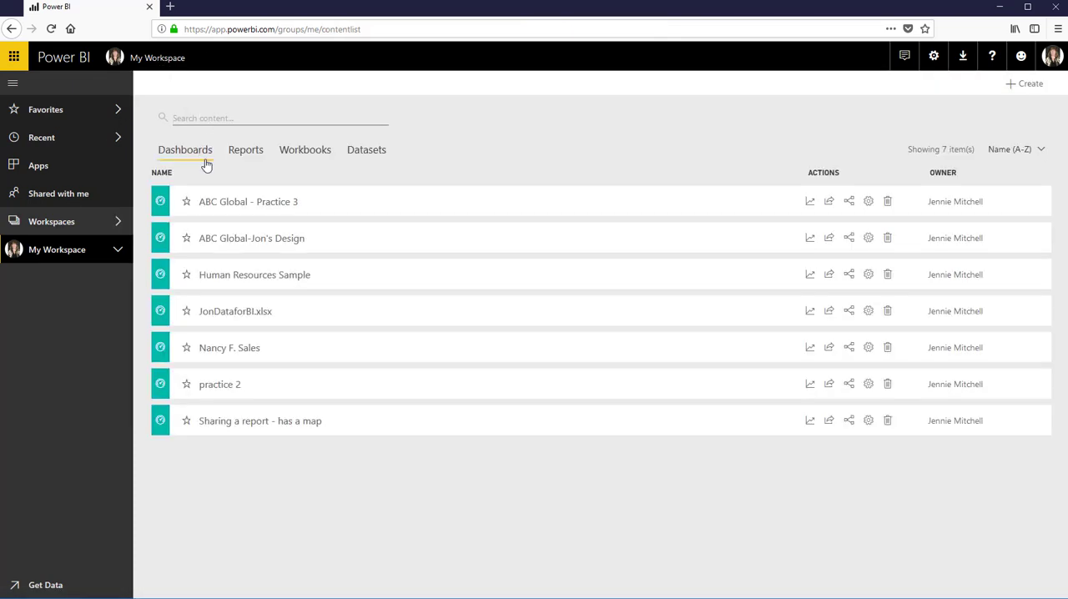
pyautogui.click(230, 347)
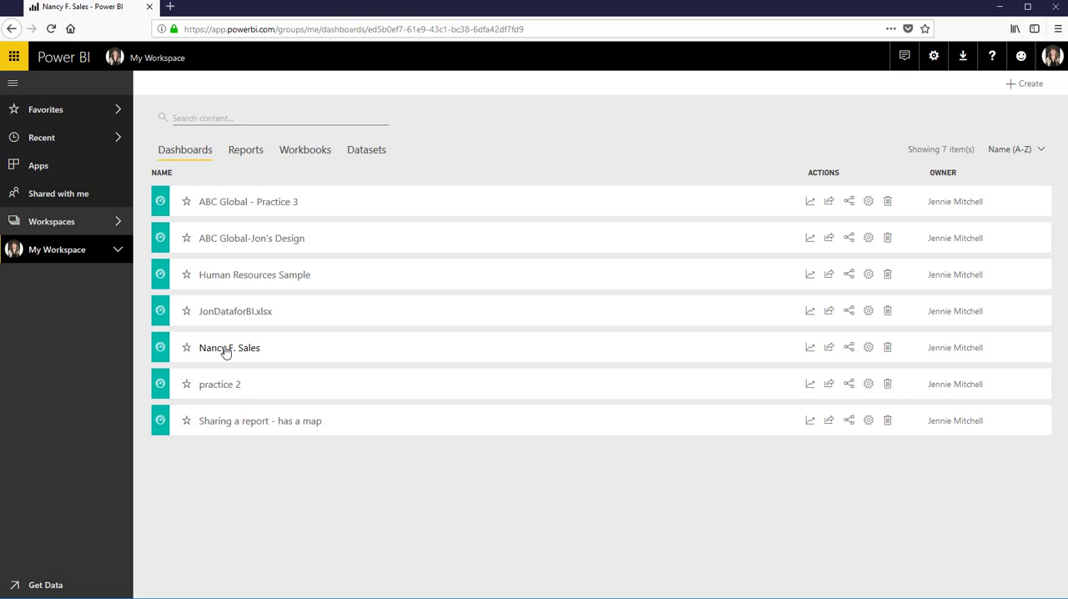
pyautogui.click(228, 347)
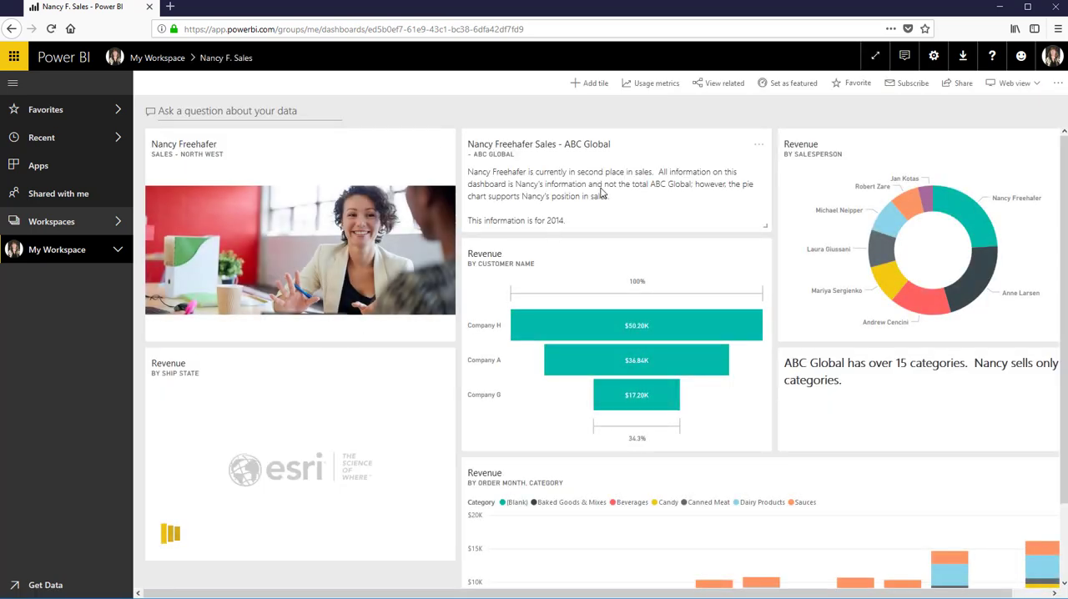
# - Edit the Nancy Freehafer Sales text tile so it says first place instead of second, and apply
pyautogui.click(757, 144)
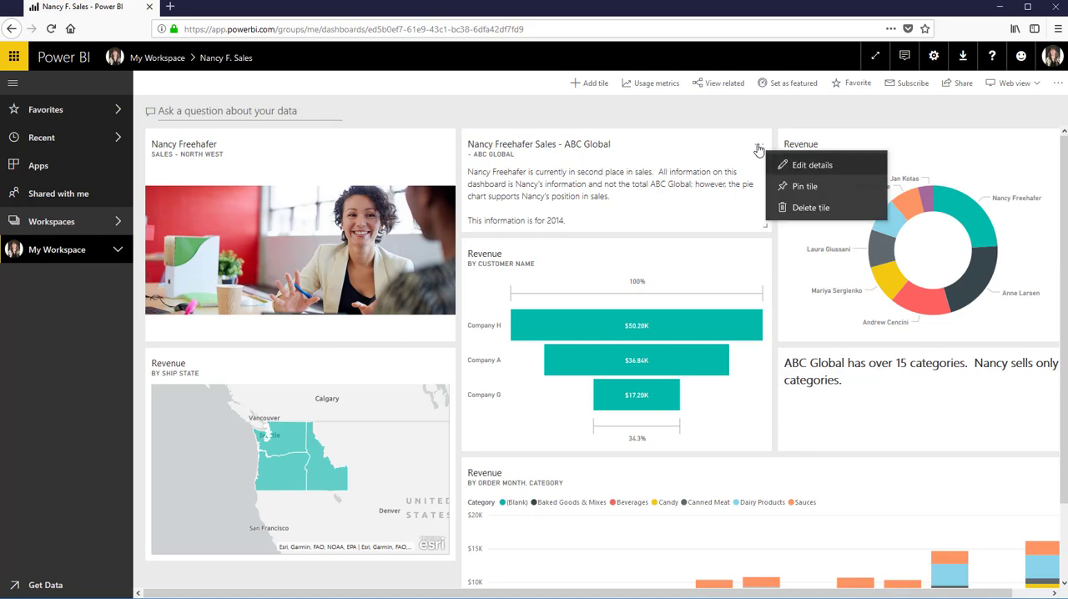
pyautogui.click(811, 165)
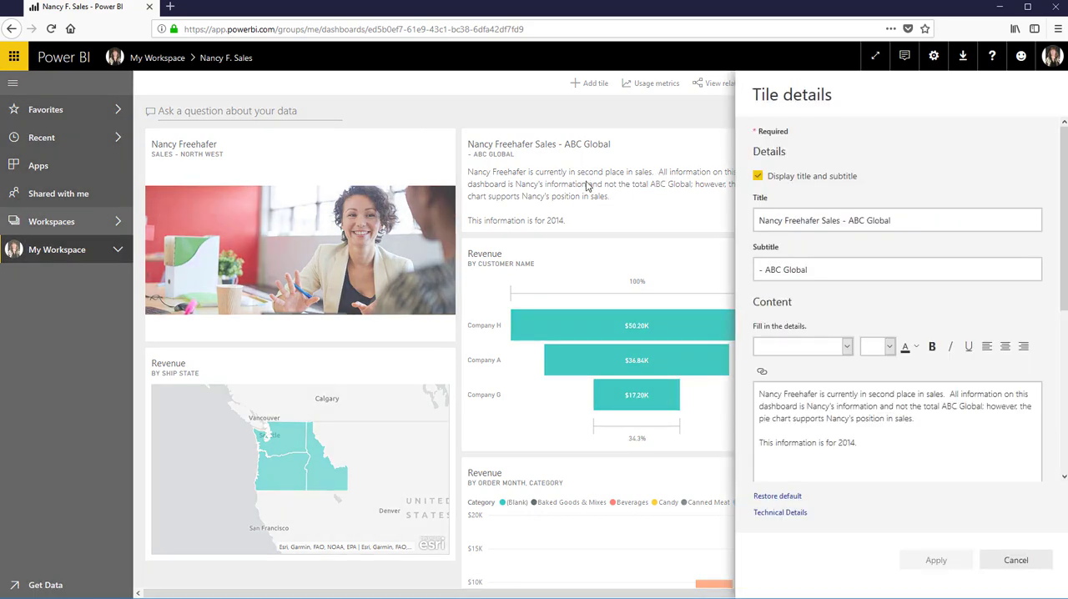
pyautogui.click(1014, 560)
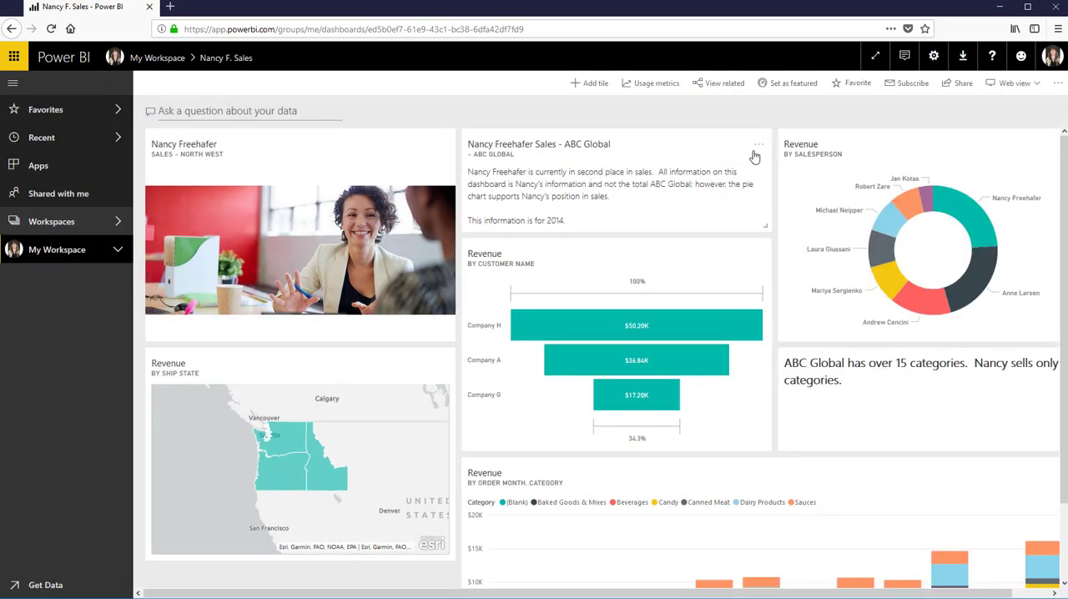
pyautogui.click(757, 145)
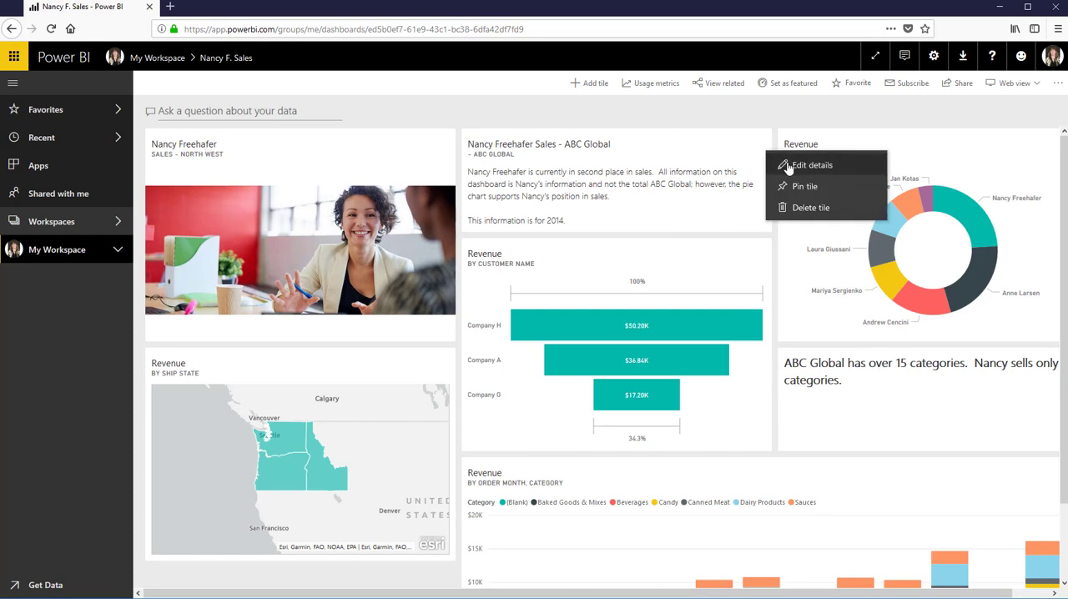
pyautogui.click(811, 165)
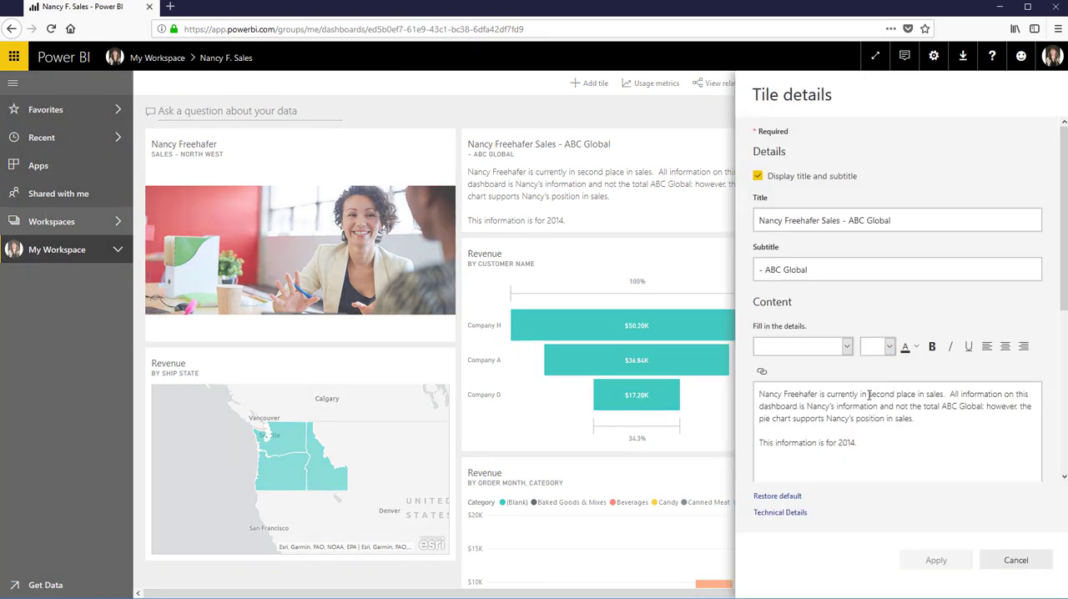
pyautogui.doubleClick(881, 394)
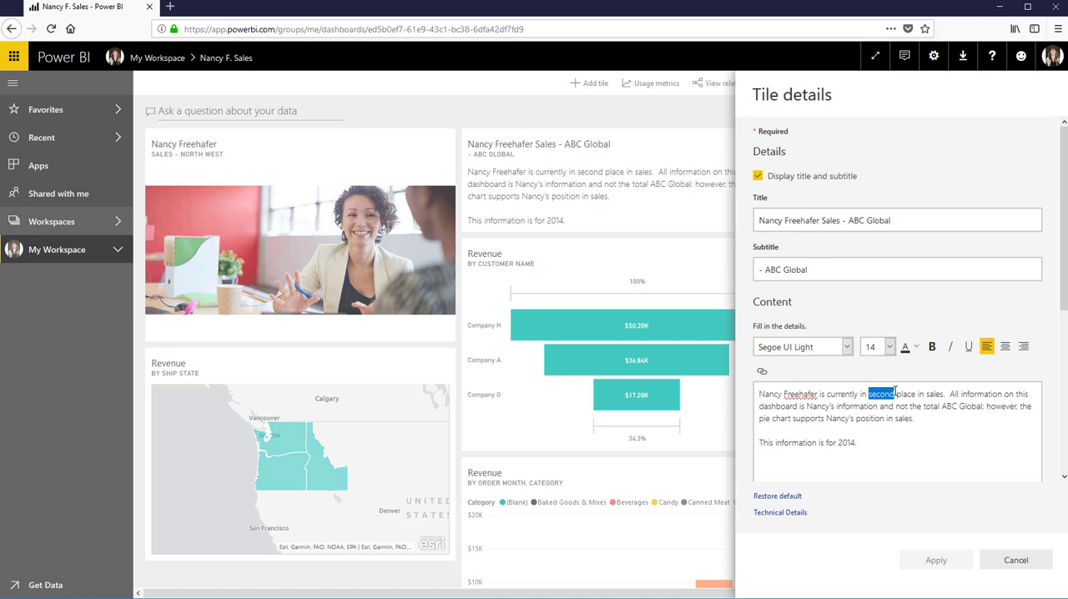
pyautogui.write('first')
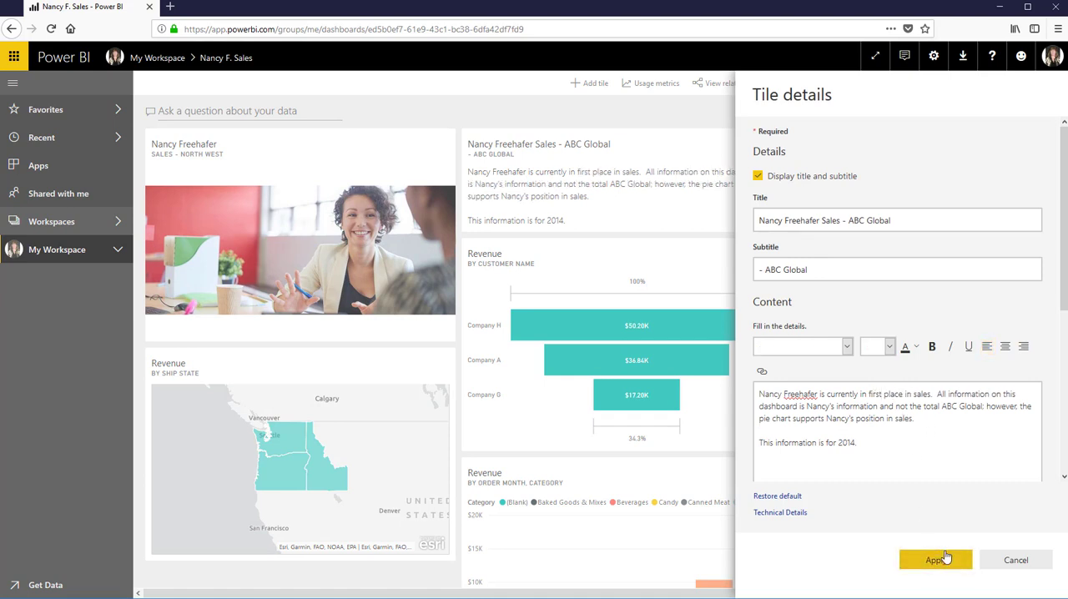
pyautogui.click(934, 560)
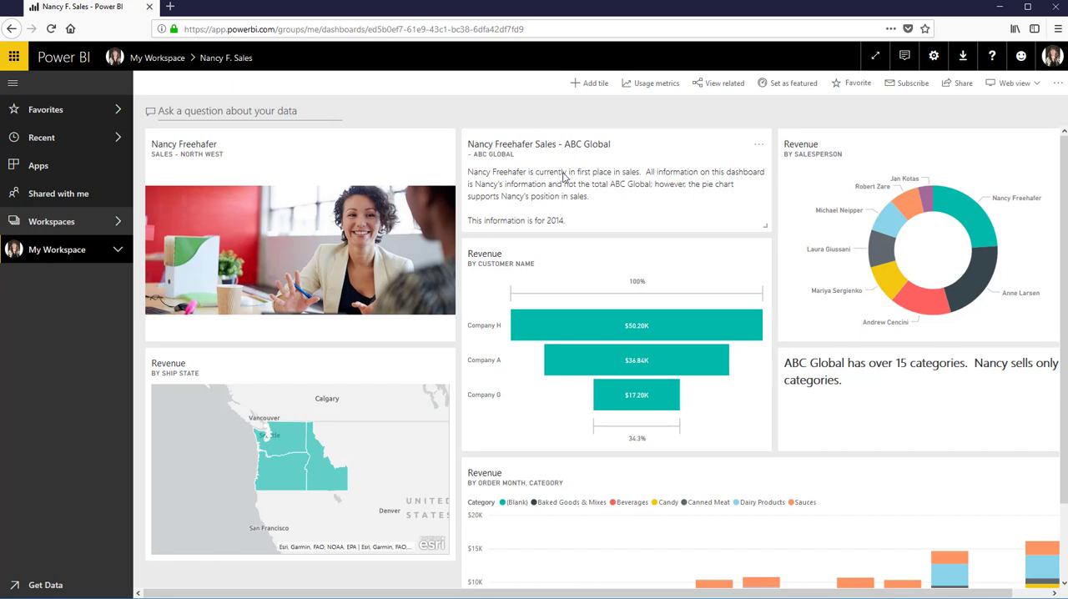
pyautogui.moveTo(711, 219)
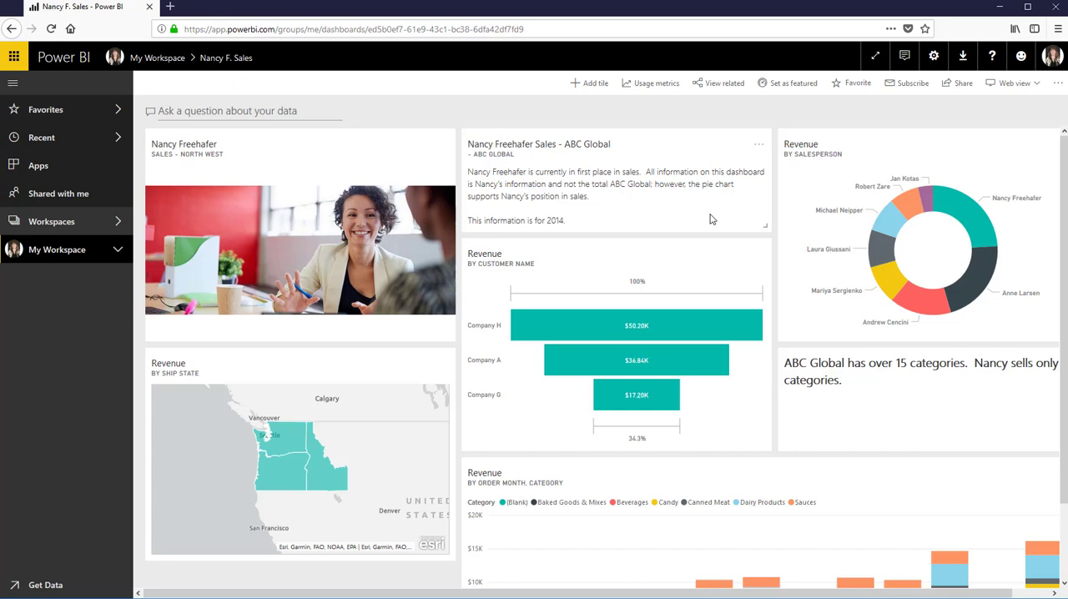
pyautogui.moveTo(679, 270)
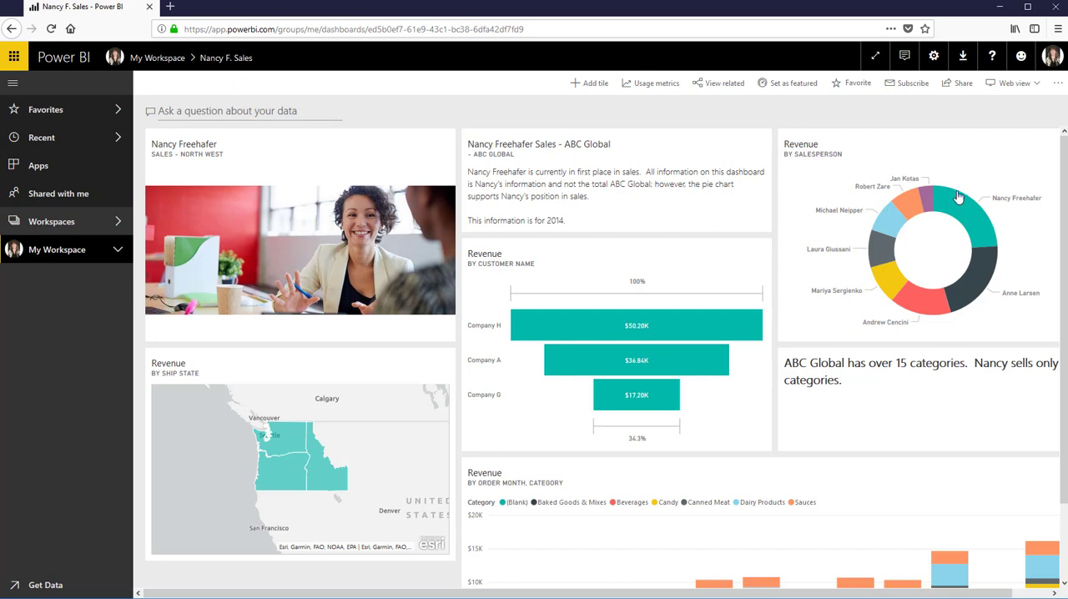
pyautogui.moveTo(925, 190)
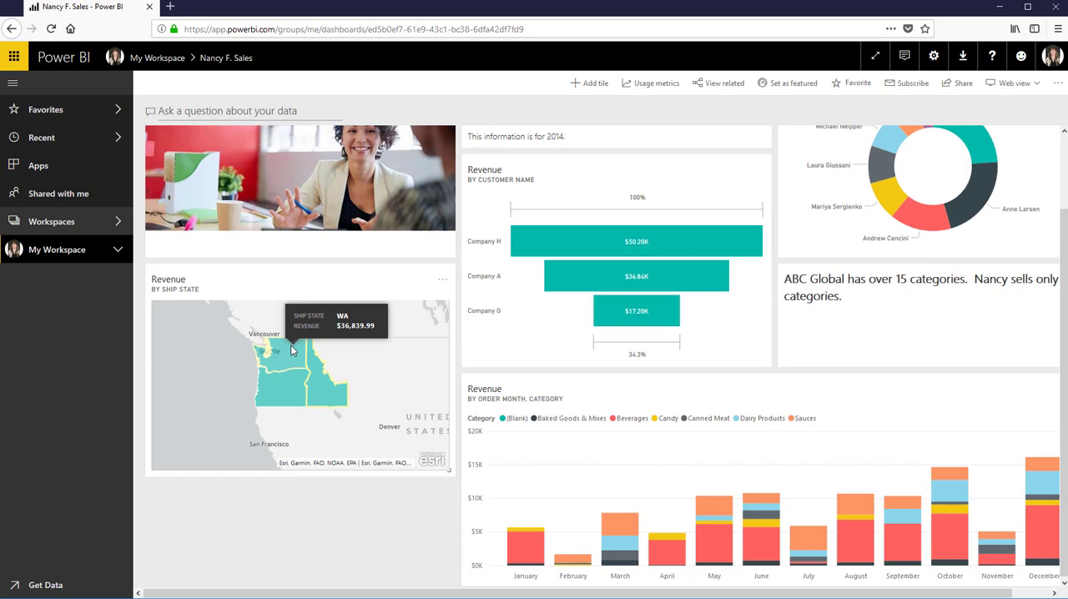
pyautogui.moveTo(313, 389)
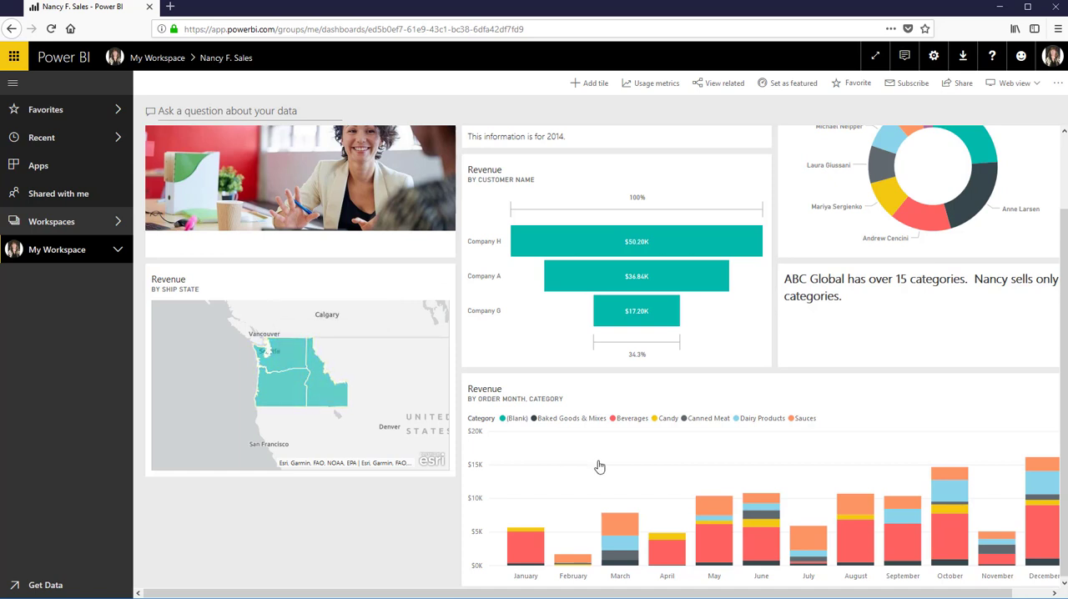
pyautogui.moveTo(550, 510)
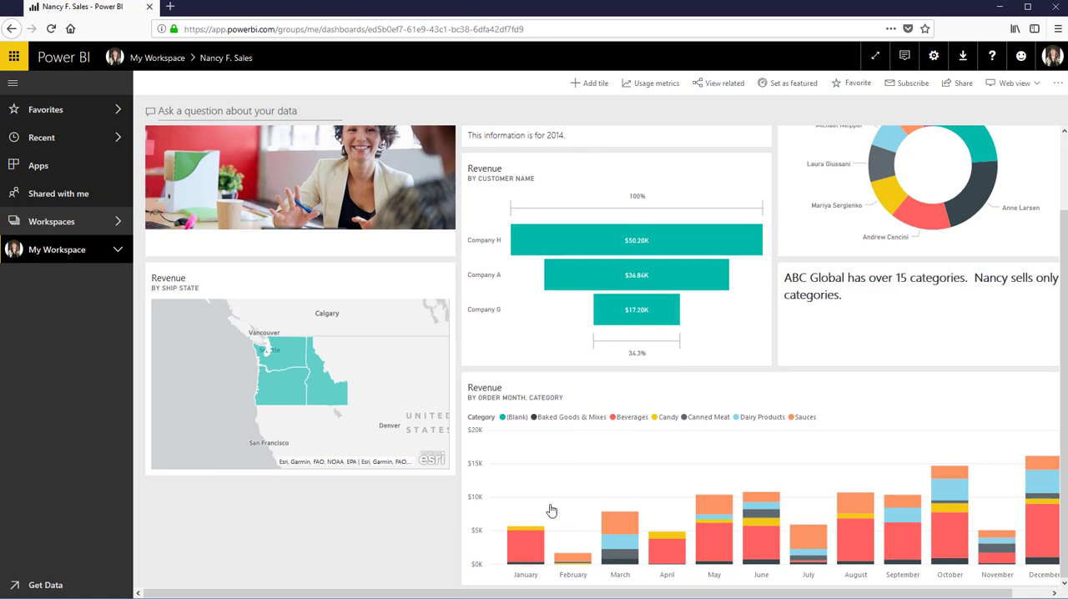
pyautogui.moveTo(814, 592)
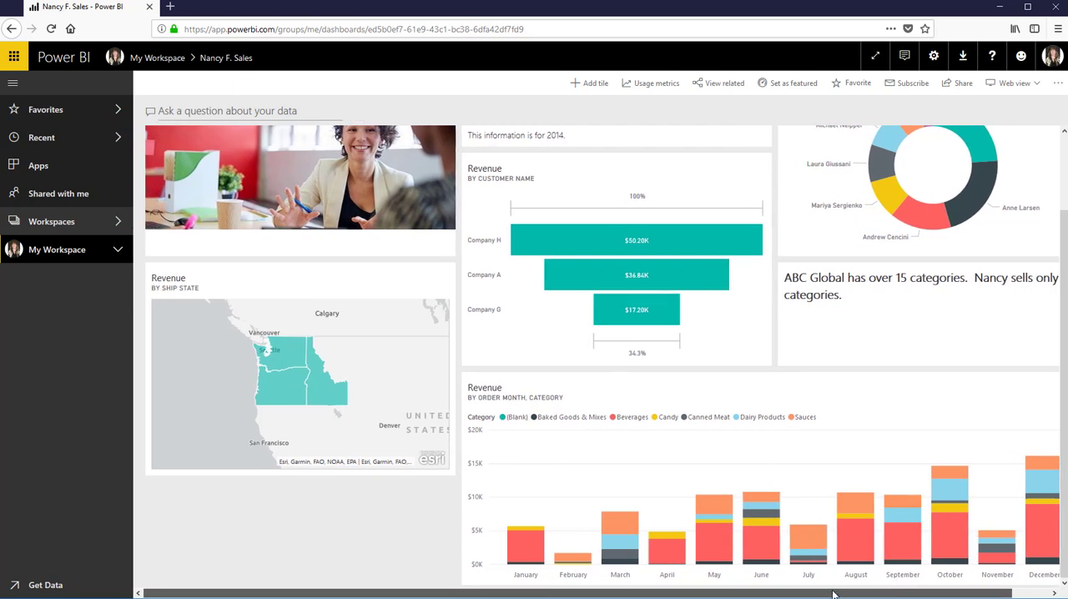
pyautogui.hscroll(3)
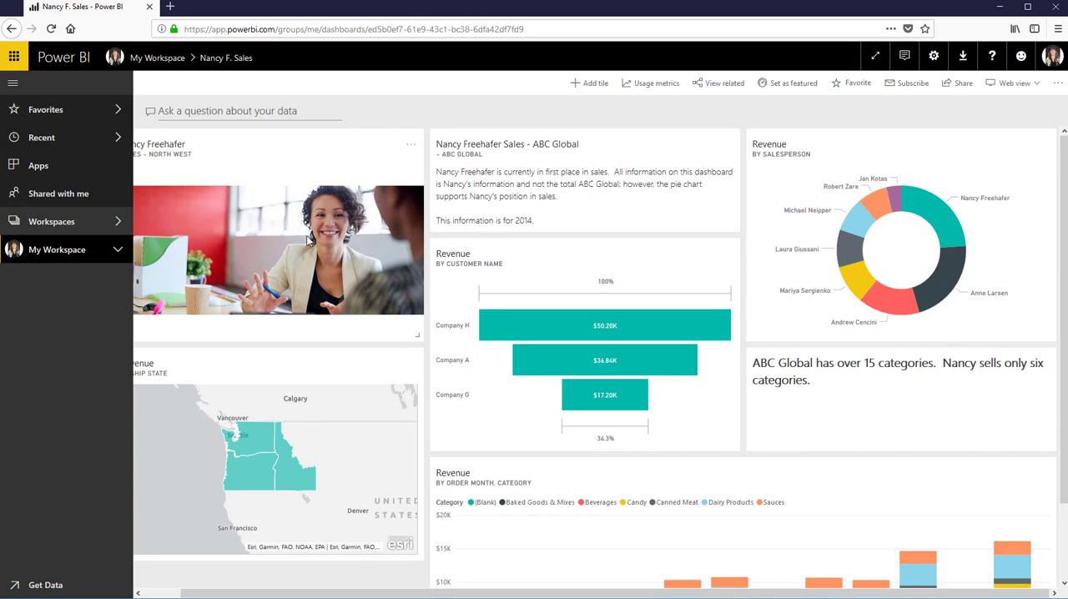
pyautogui.moveTo(326, 235)
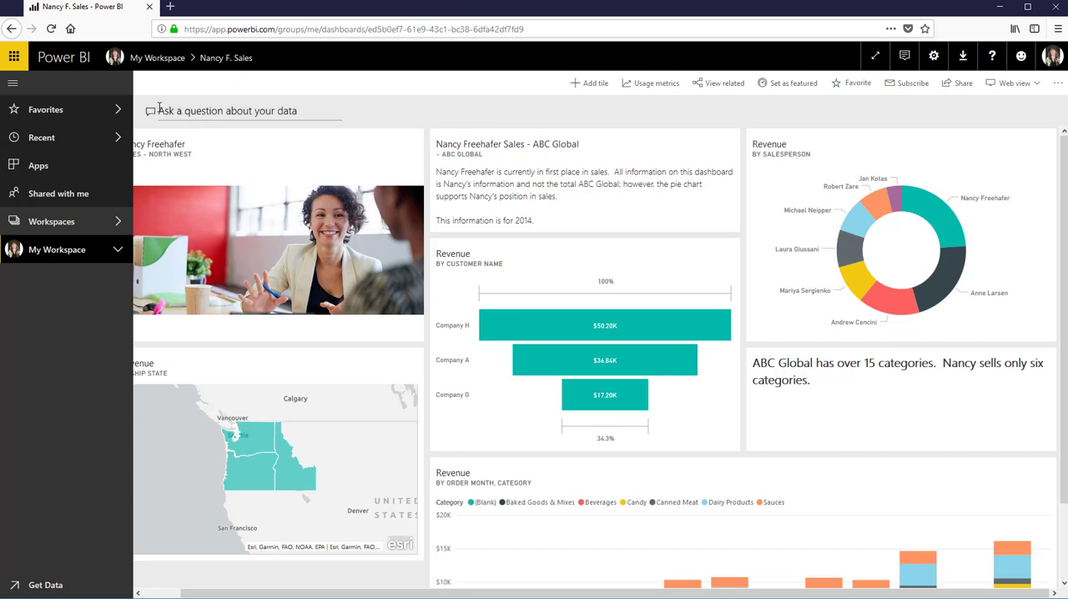
# - Ask Q&A 'How much candy revenue in or', returning $17,837.25 for candy
pyautogui.click(241, 110)
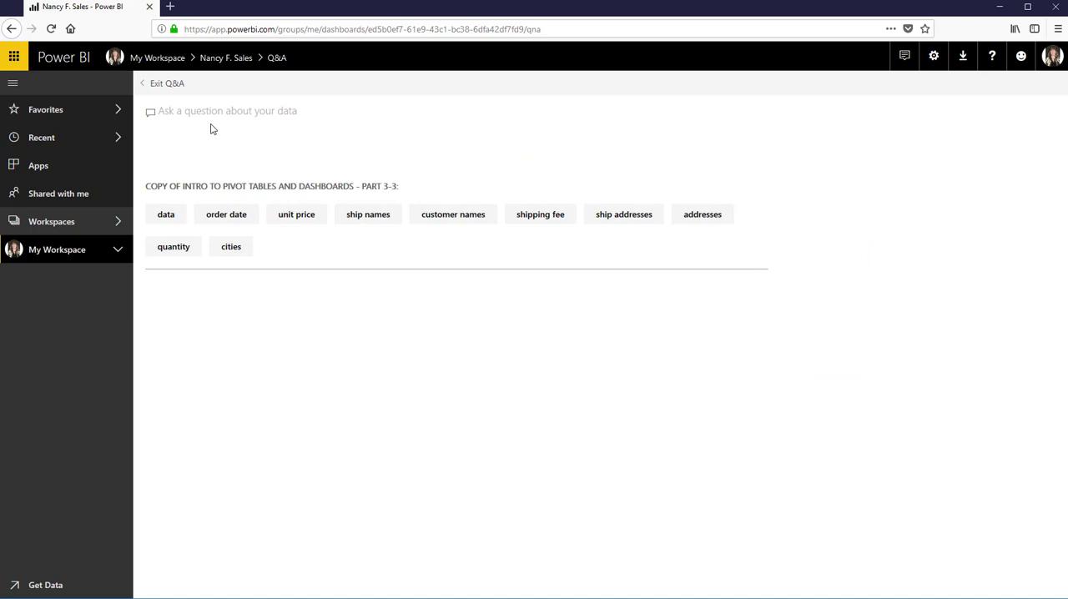
pyautogui.write('How')
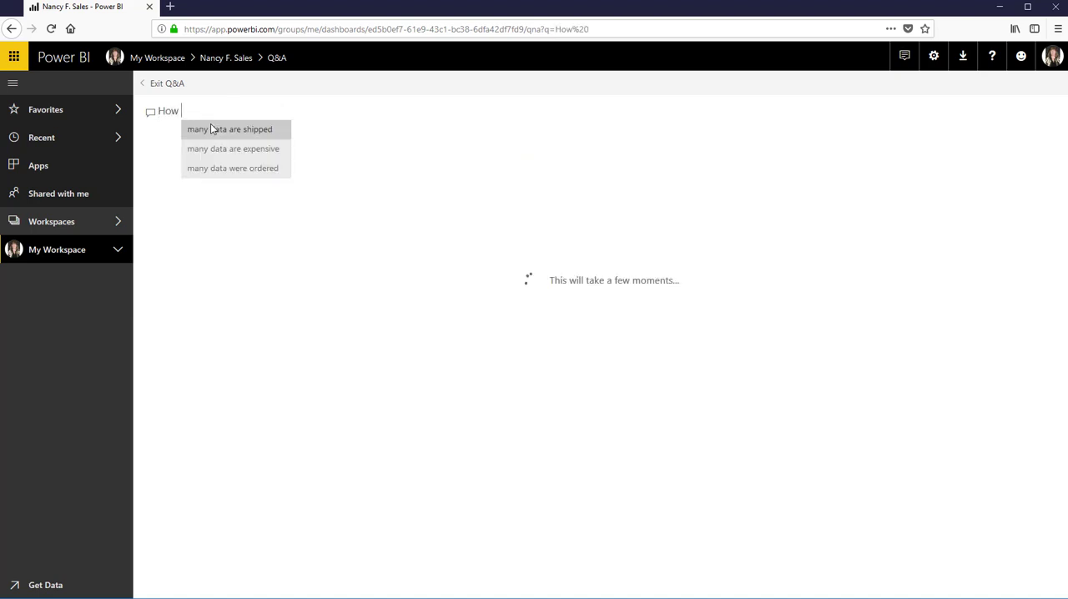
pyautogui.write('much')
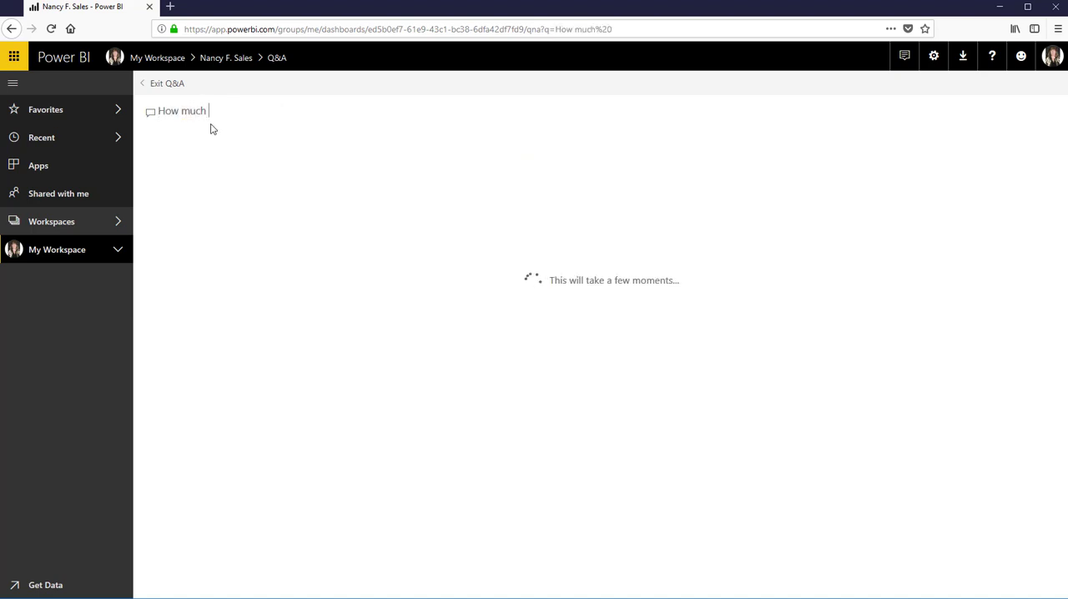
pyautogui.write('candy revenue in')
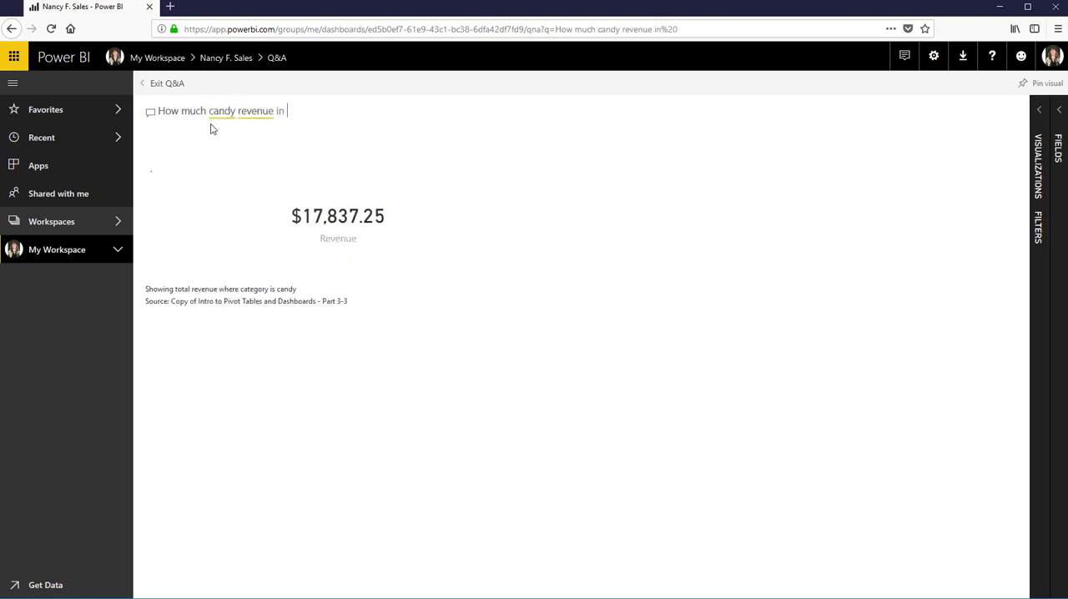
pyautogui.write('or')
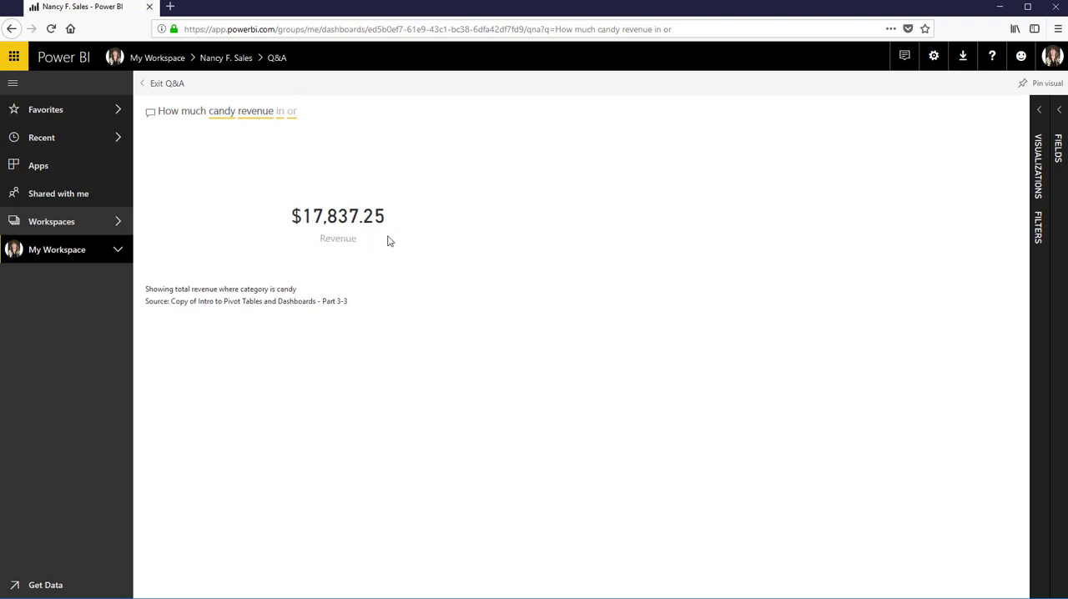
pyautogui.moveTo(337, 237)
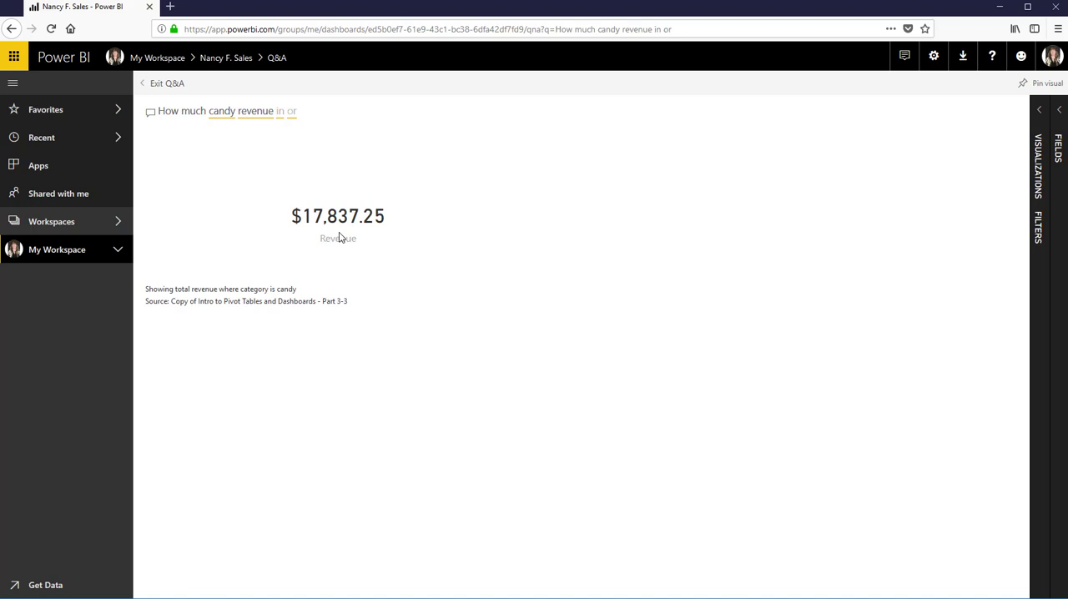
pyautogui.moveTo(337, 234)
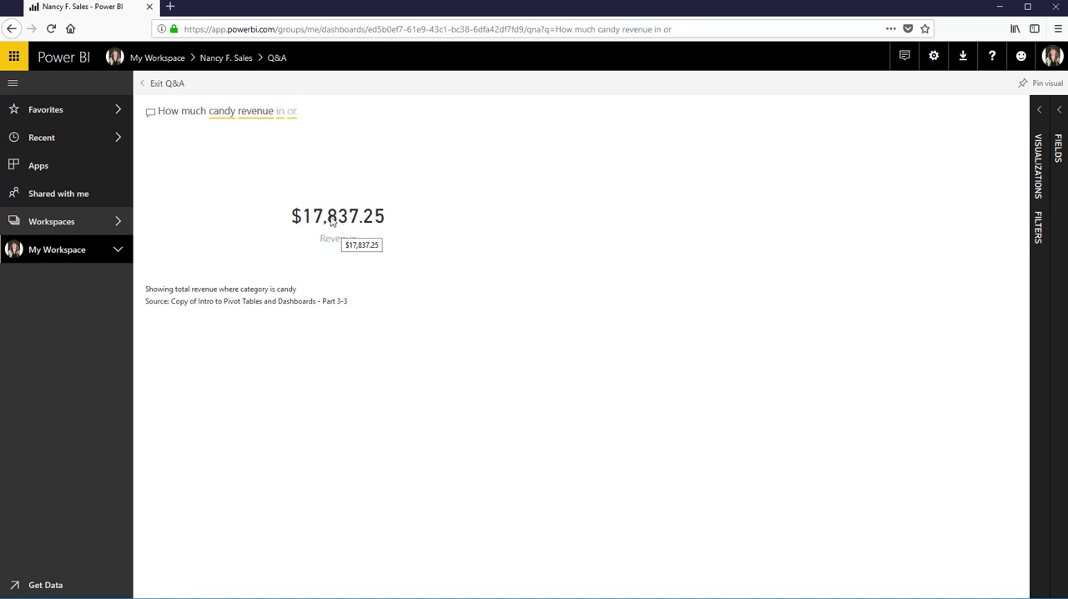
pyautogui.moveTo(225, 56)
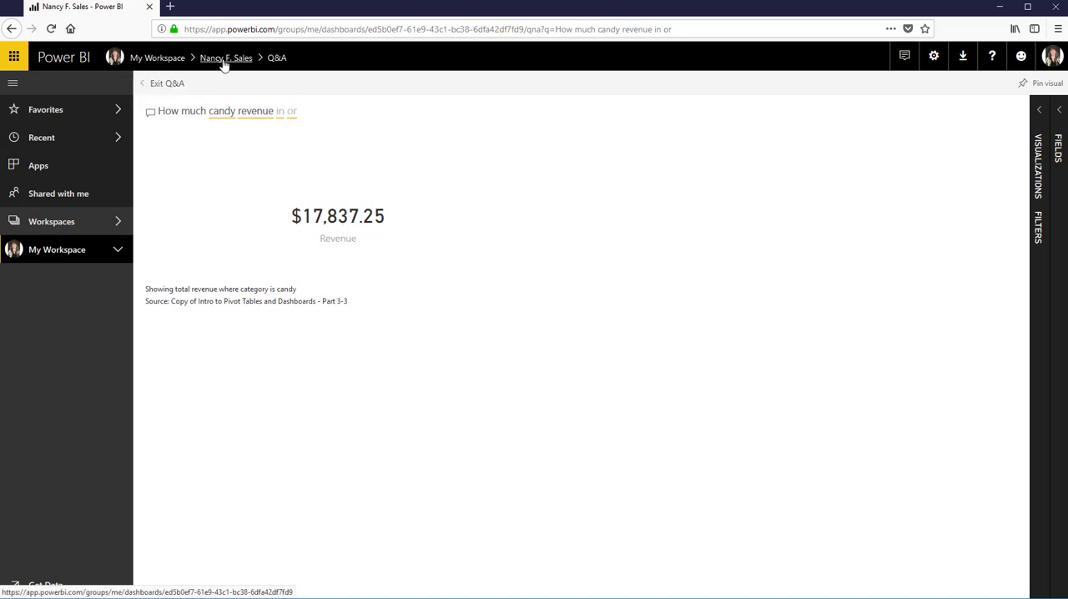
pyautogui.click(167, 84)
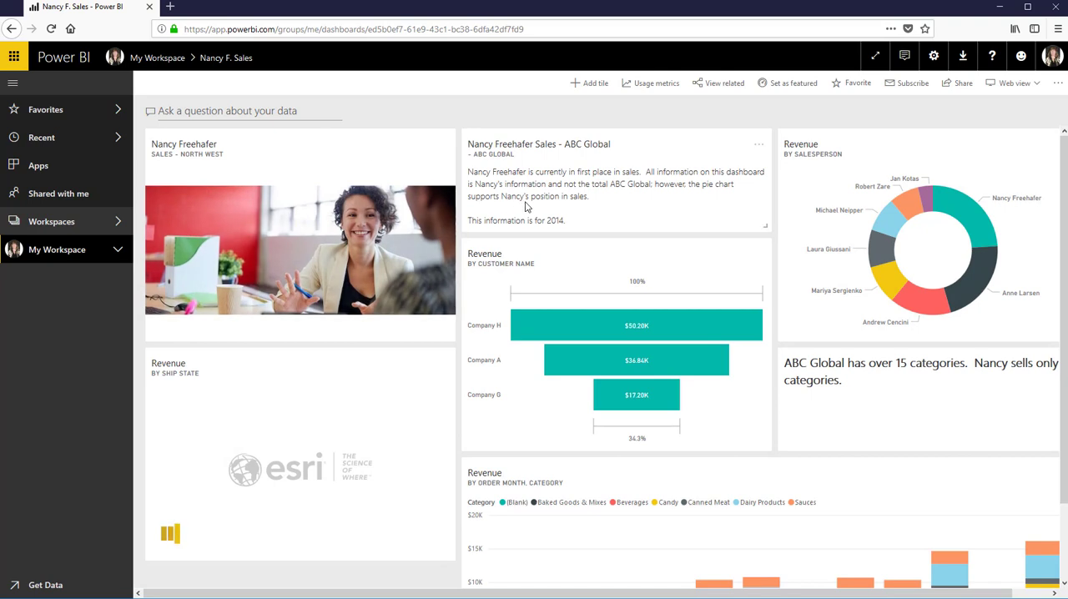
pyautogui.moveTo(427, 214)
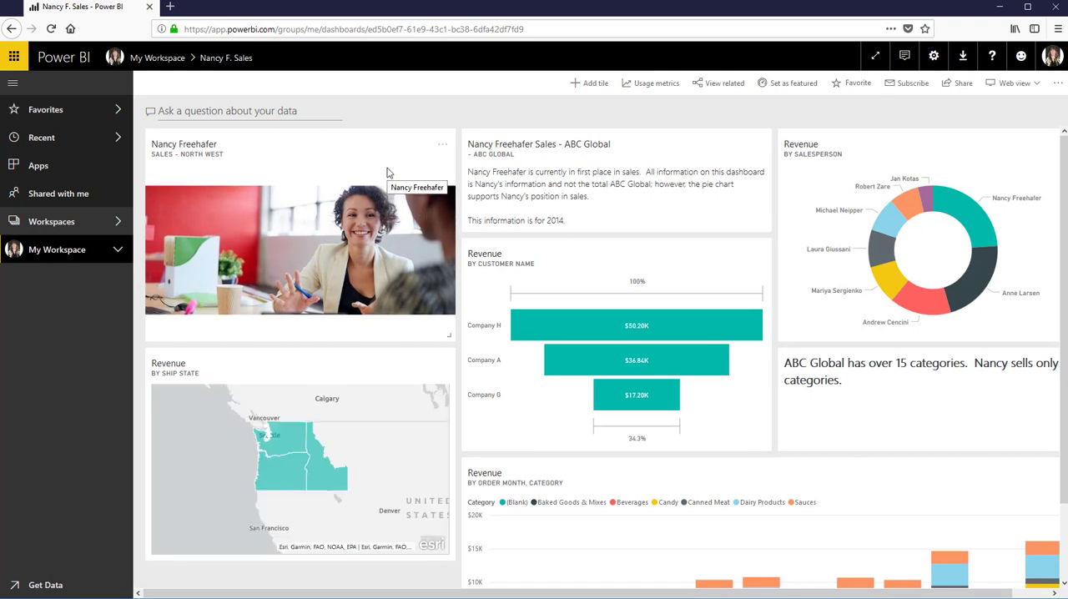
pyautogui.moveTo(437, 167)
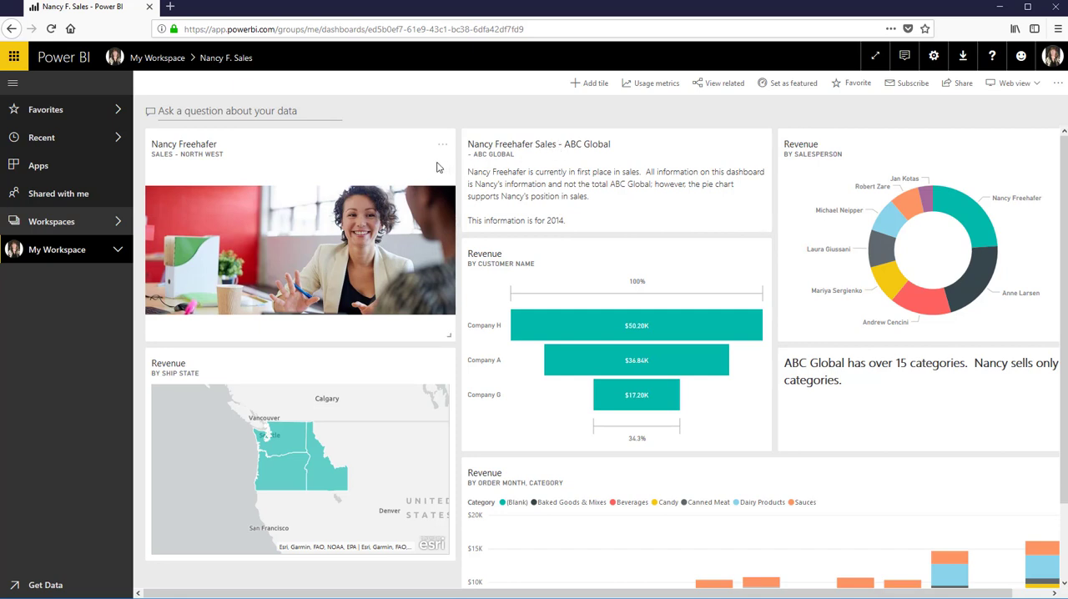
pyautogui.moveTo(449, 200)
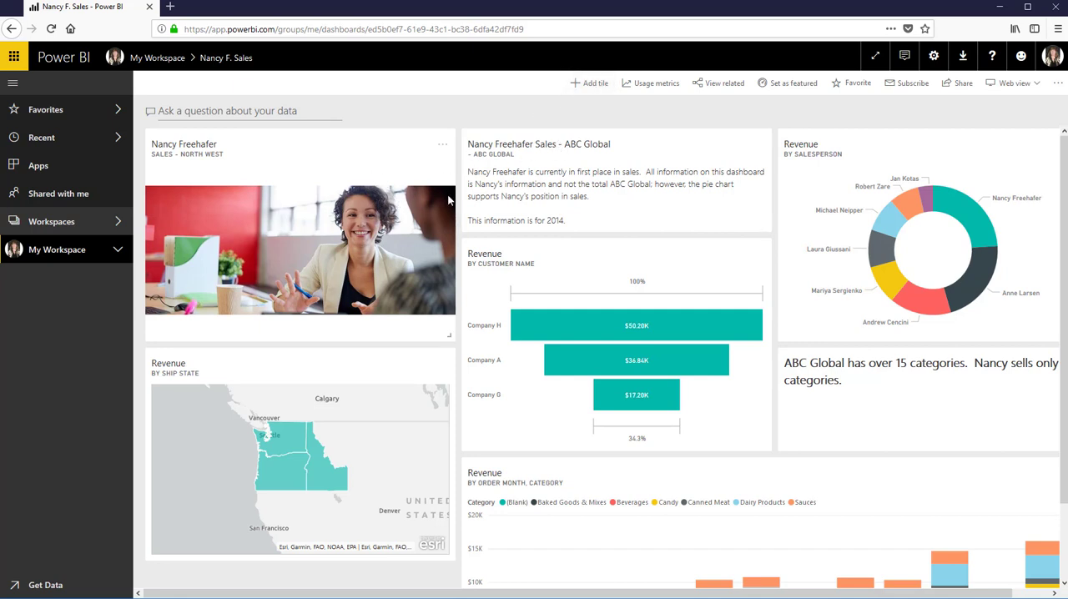
pyautogui.moveTo(589, 83)
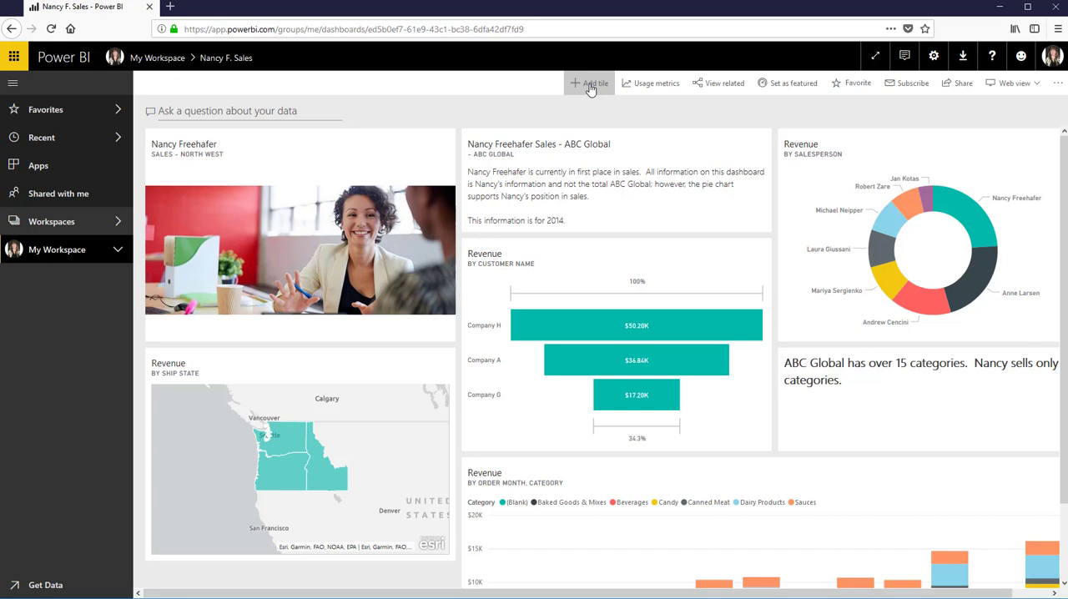
pyautogui.moveTo(593, 83)
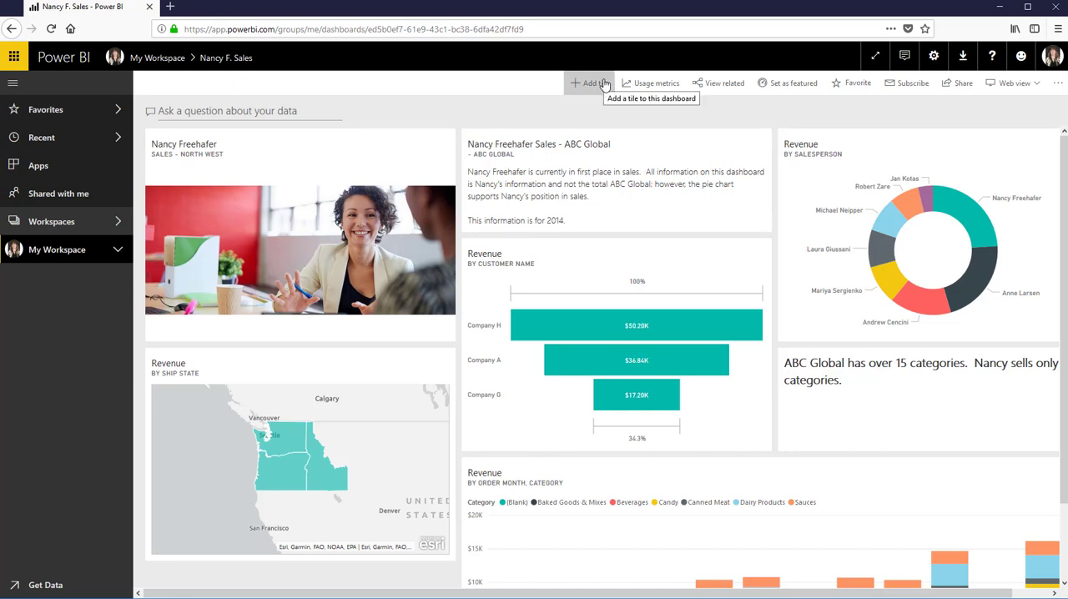
pyautogui.click(590, 83)
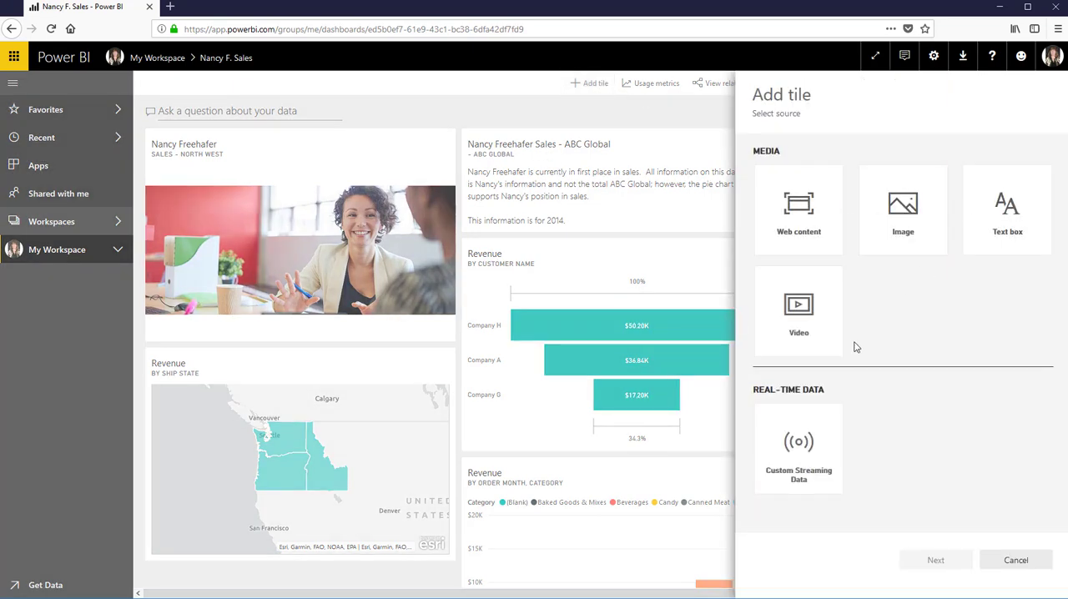
pyautogui.click(1014, 561)
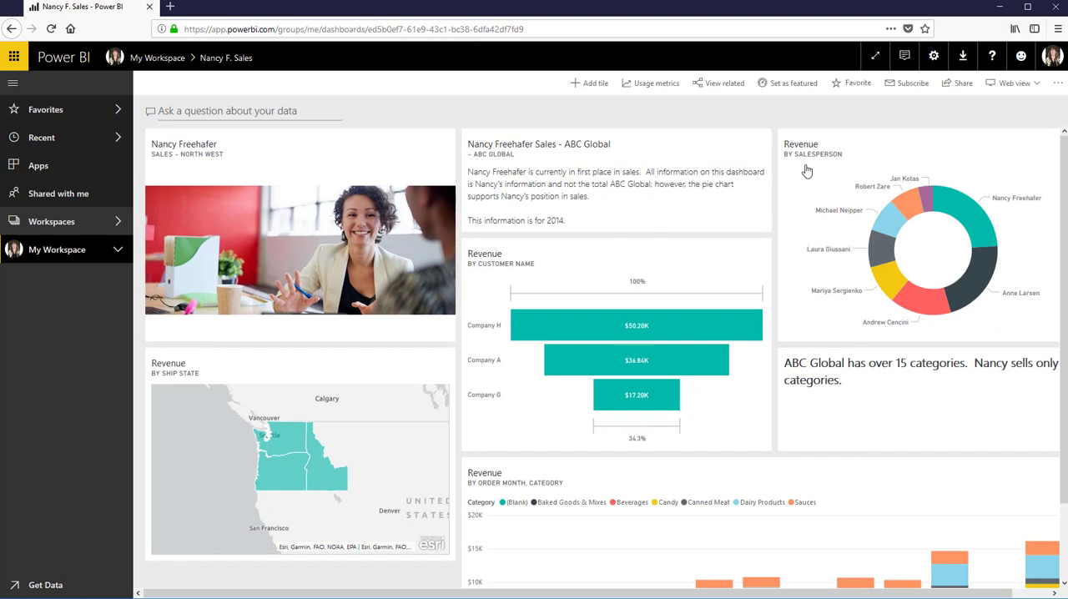
pyautogui.moveTo(700, 524)
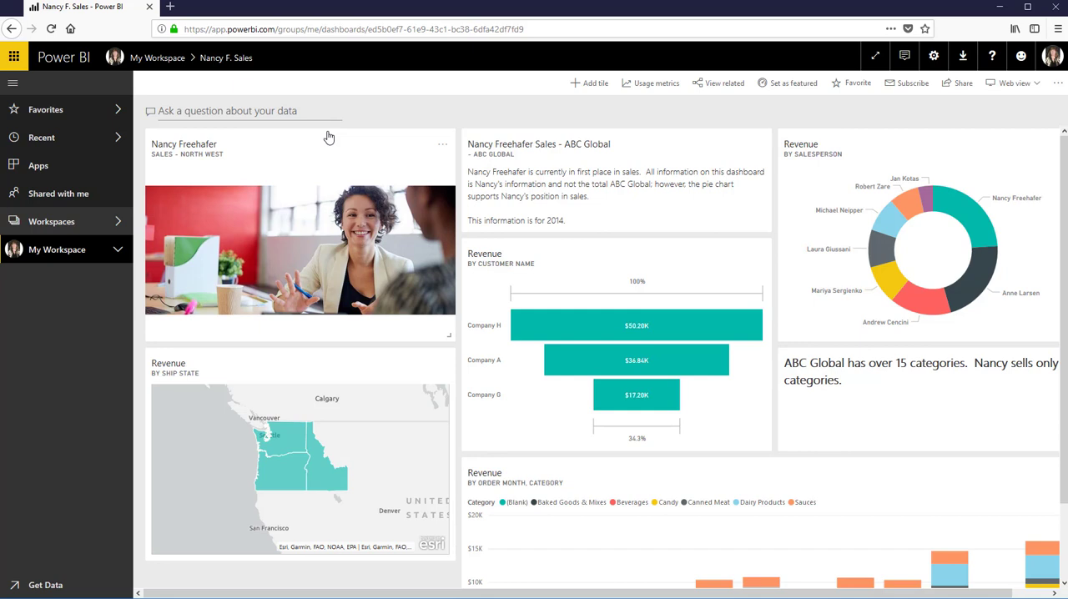
pyautogui.moveTo(737, 224)
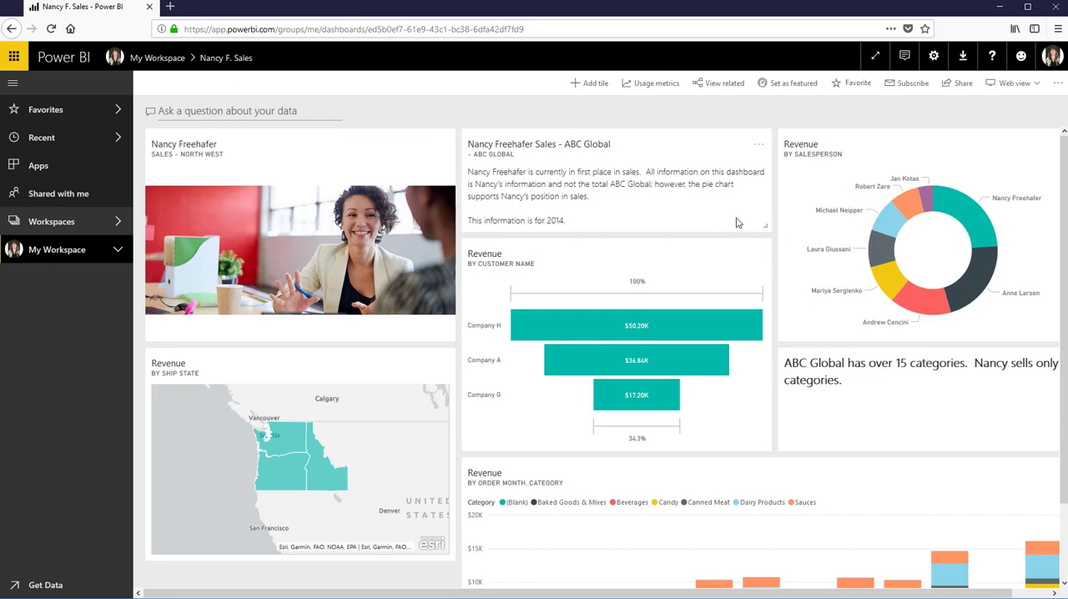
pyautogui.moveTo(737, 250)
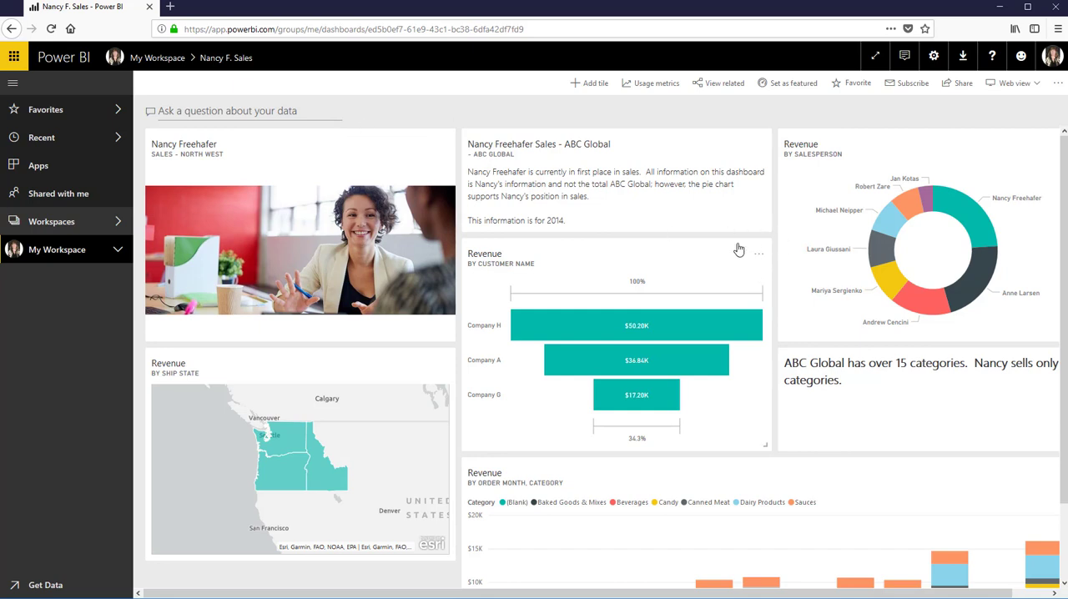
pyautogui.moveTo(699, 234)
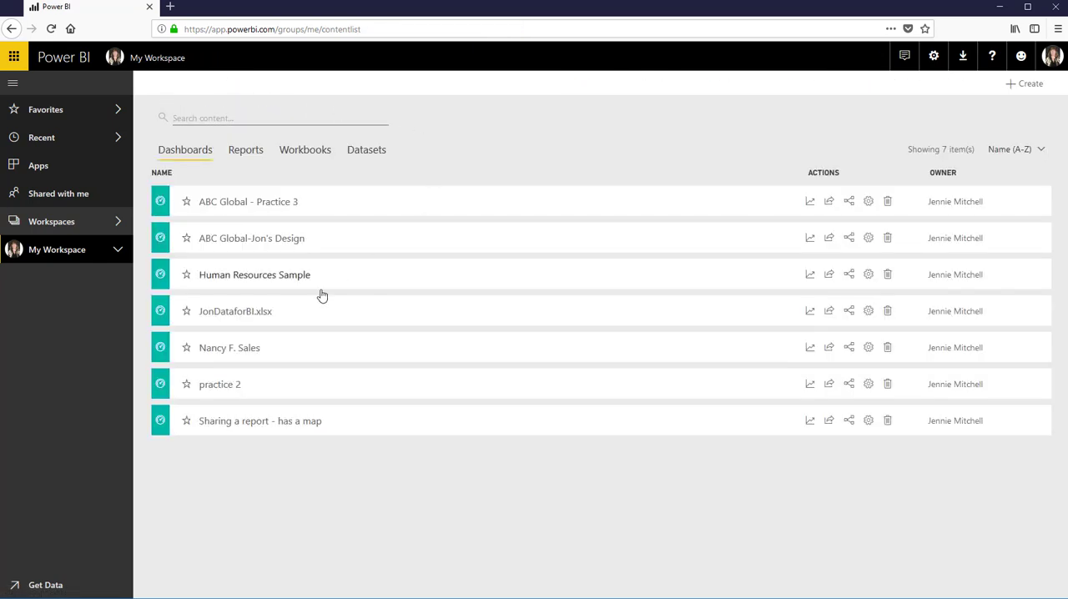
# - Open Practice Report - ABC Global from the Reports list on page 2 with Nancy Freehafer filtered
pyautogui.click(245, 150)
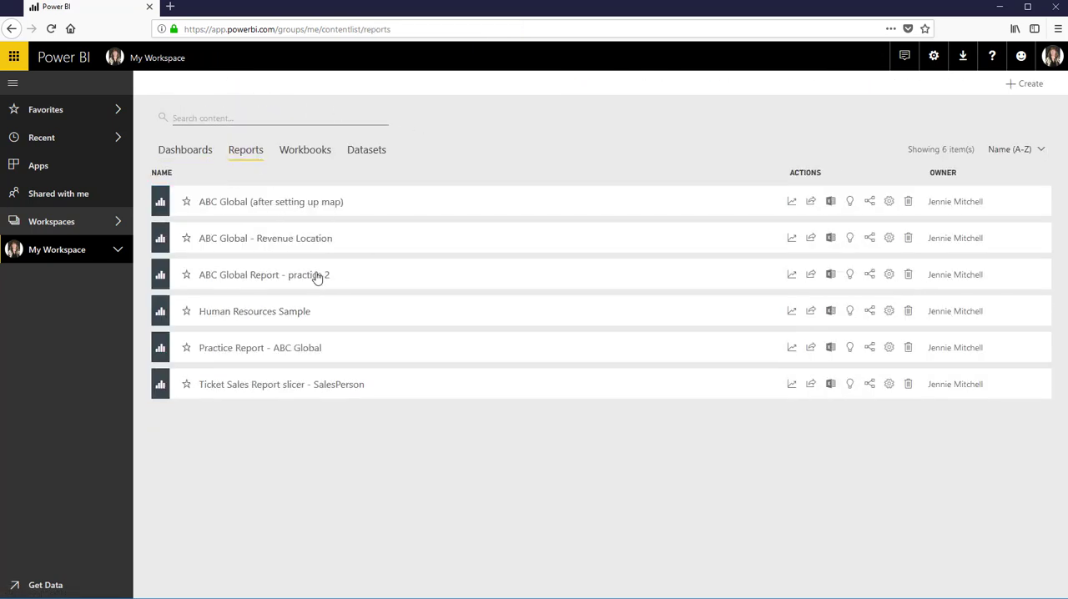
pyautogui.click(260, 347)
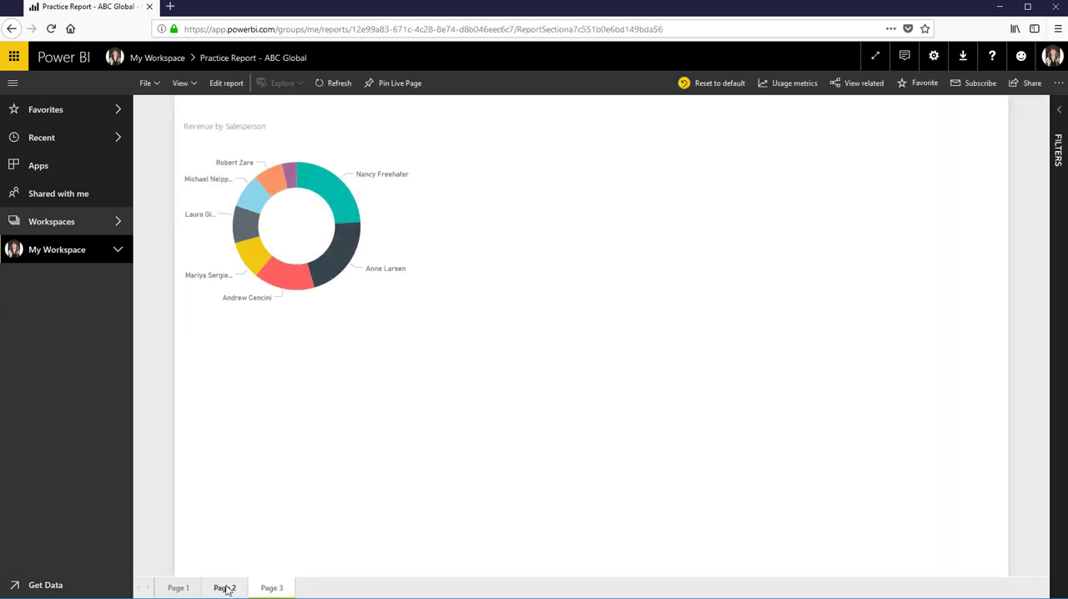
pyautogui.click(223, 587)
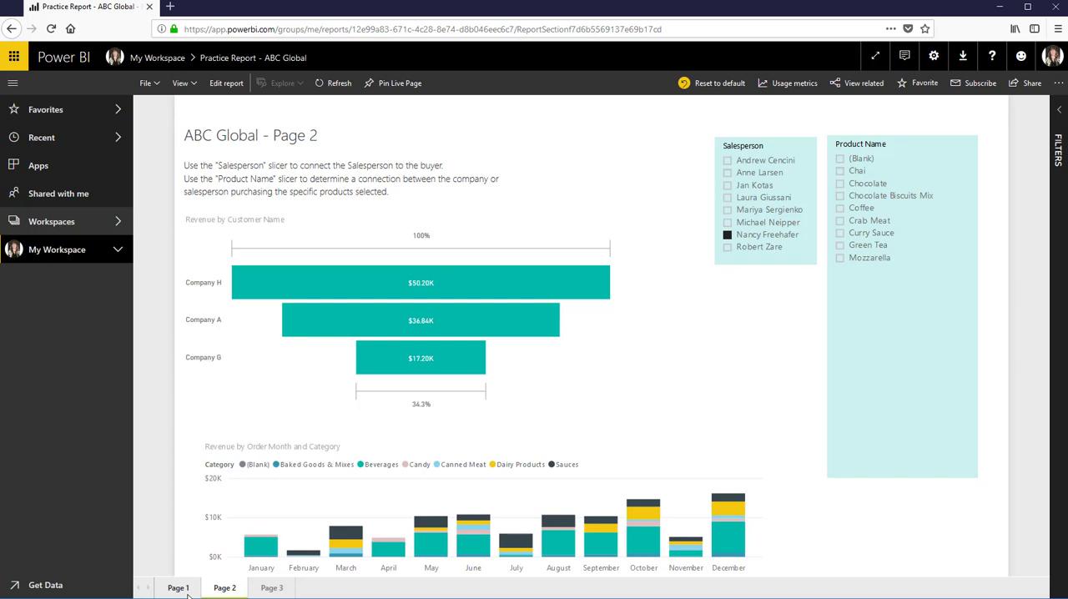
# - Return to page 1 with its map, bar, pie and line charts
pyautogui.click(177, 587)
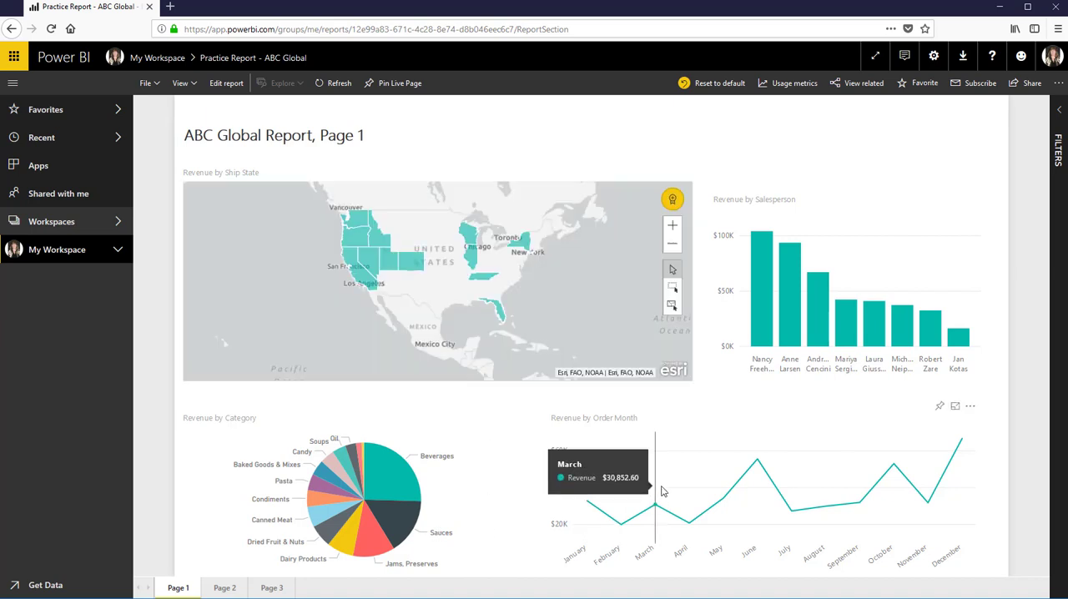
pyautogui.moveTo(430, 475)
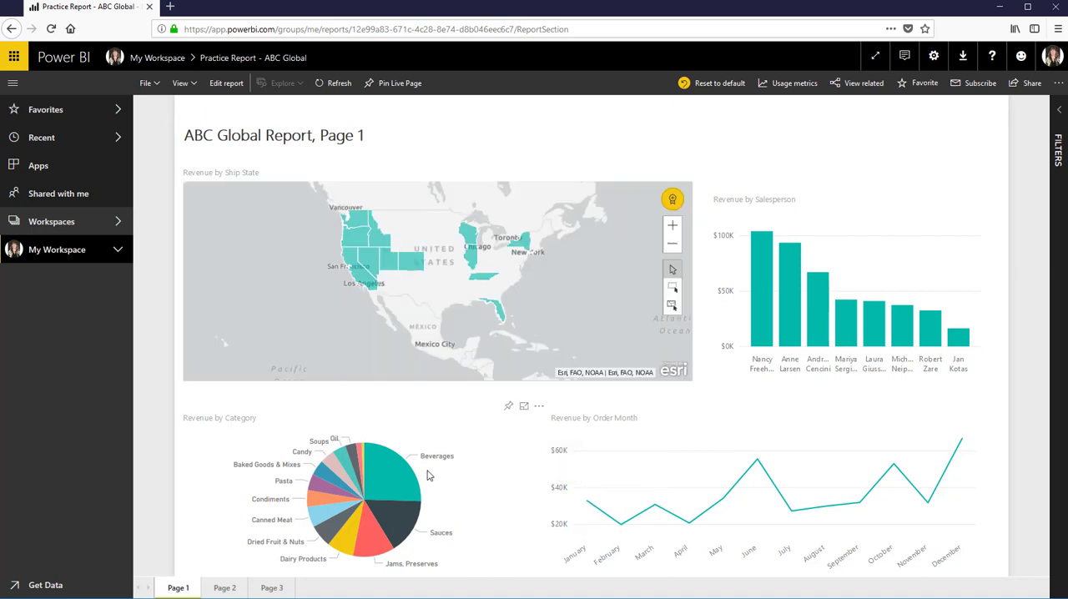
pyautogui.moveTo(337, 466)
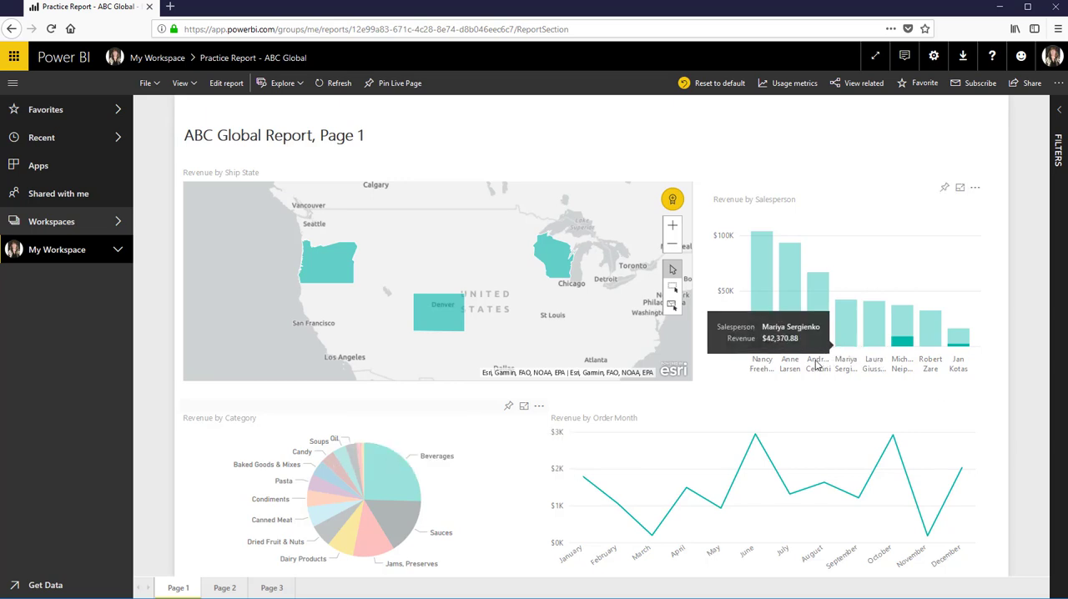
pyautogui.moveTo(908, 349)
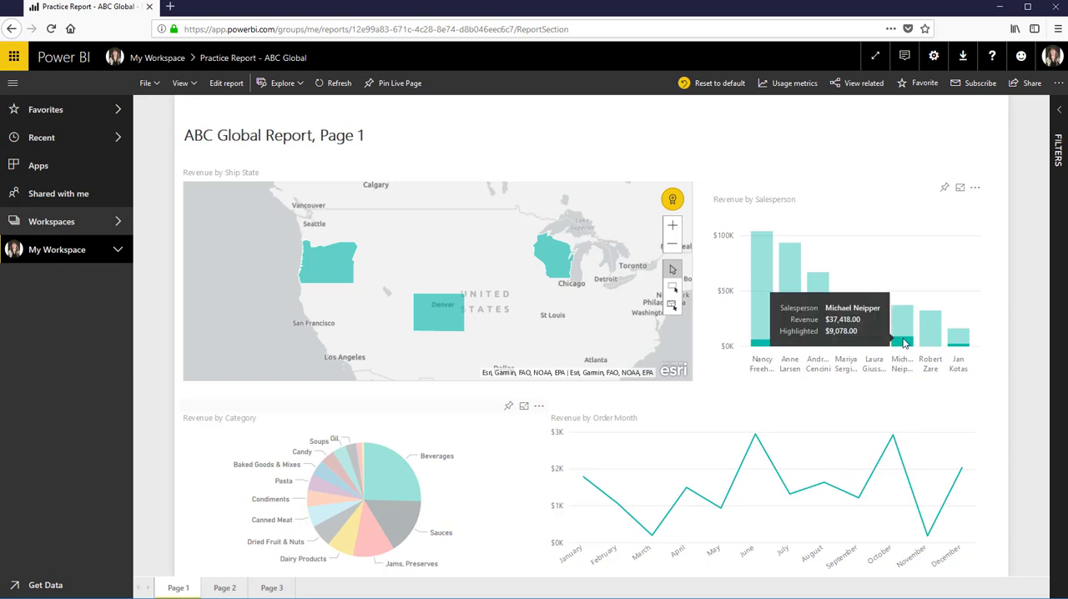
pyautogui.moveTo(958, 342)
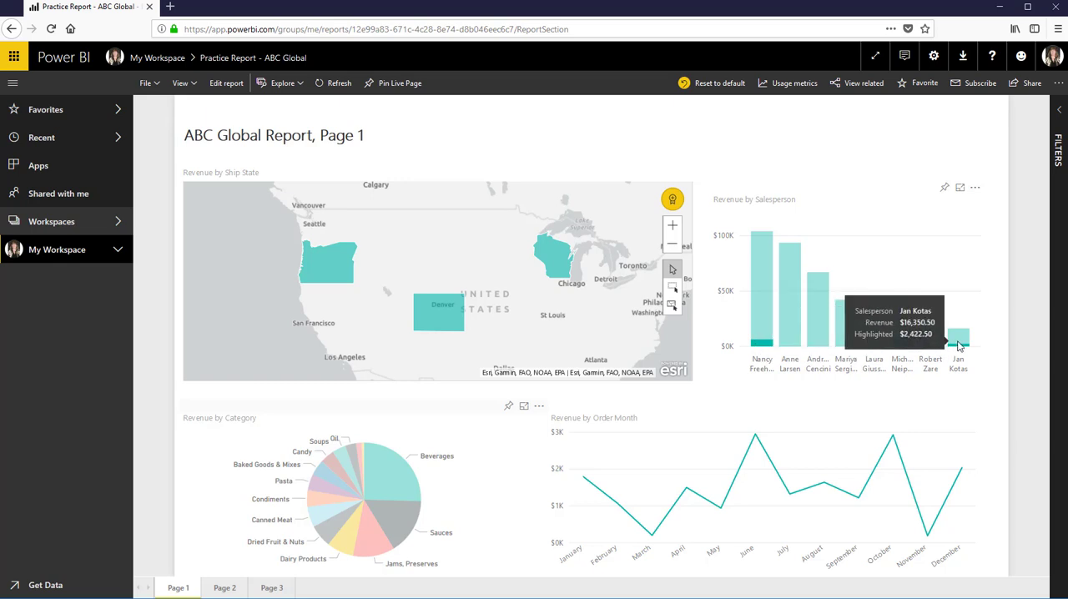
pyautogui.moveTo(766, 367)
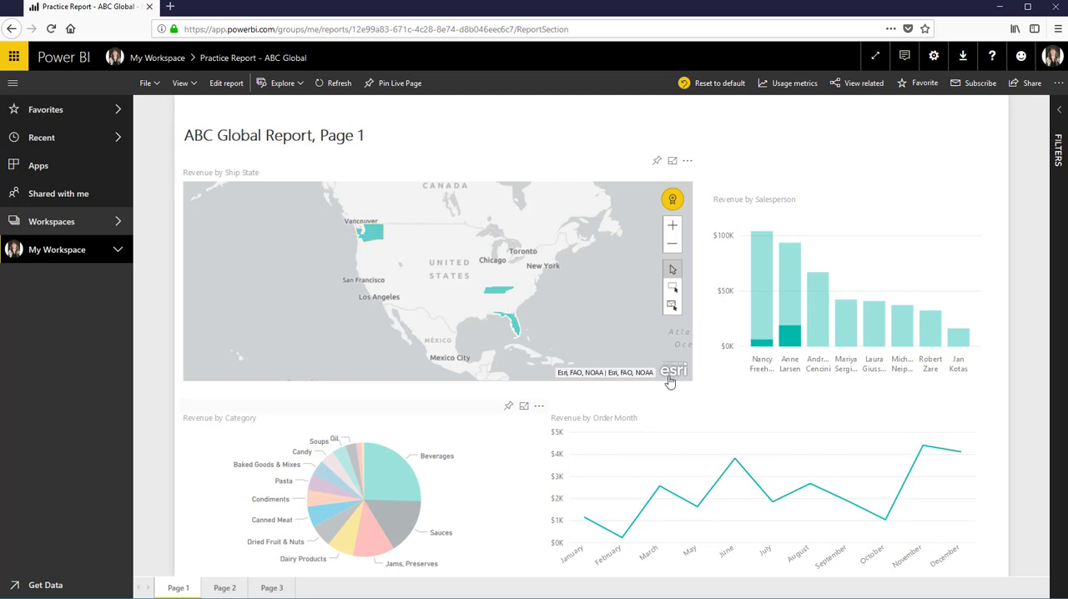
pyautogui.moveTo(472, 287)
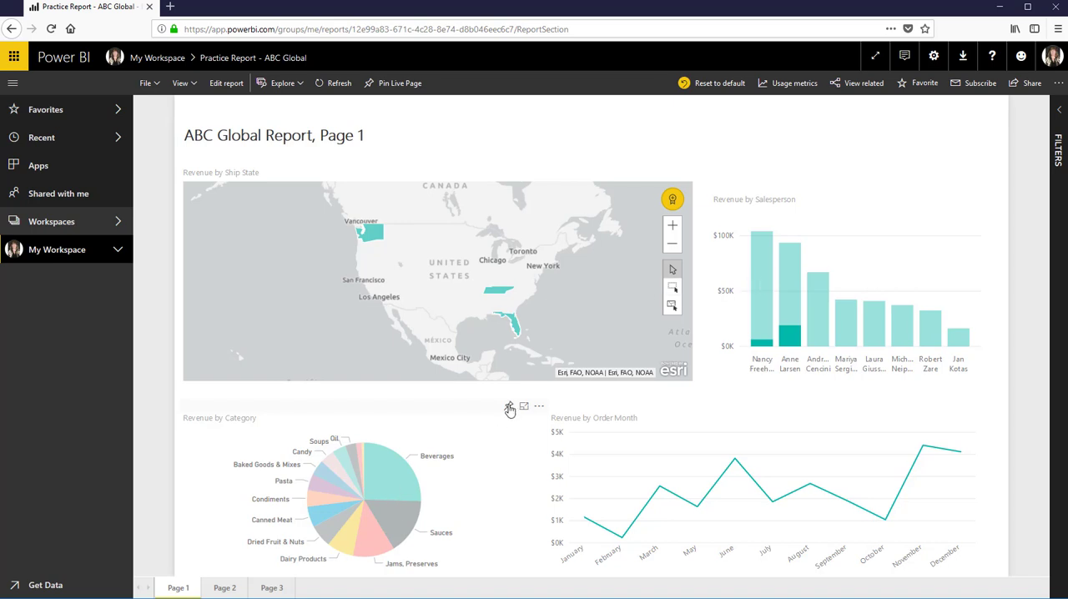
# - Start pinning the category pie chart, then cancel the pin prompt
pyautogui.click(510, 407)
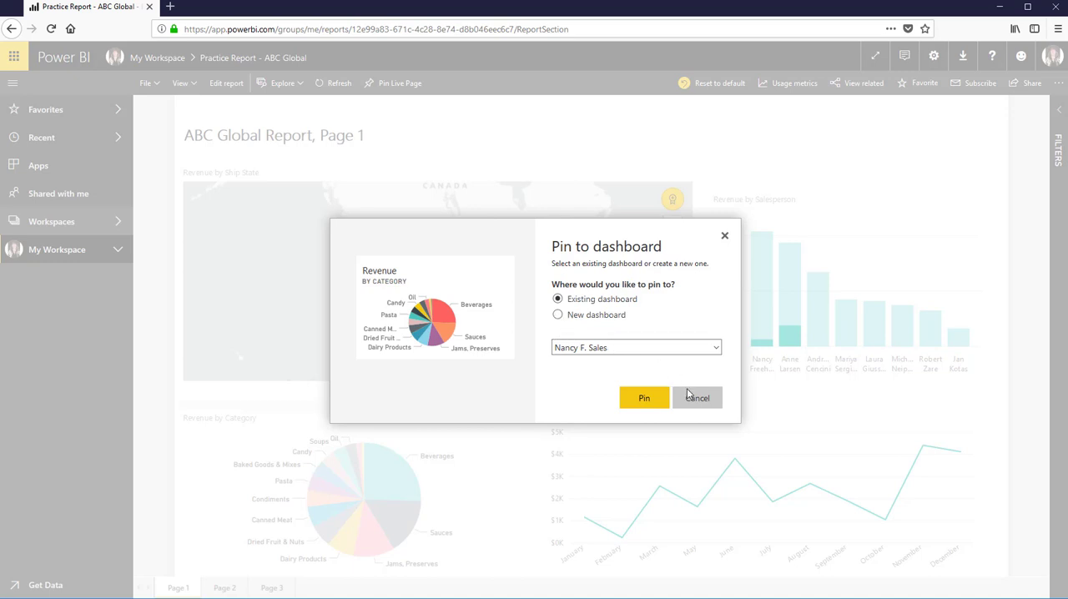
pyautogui.click(698, 397)
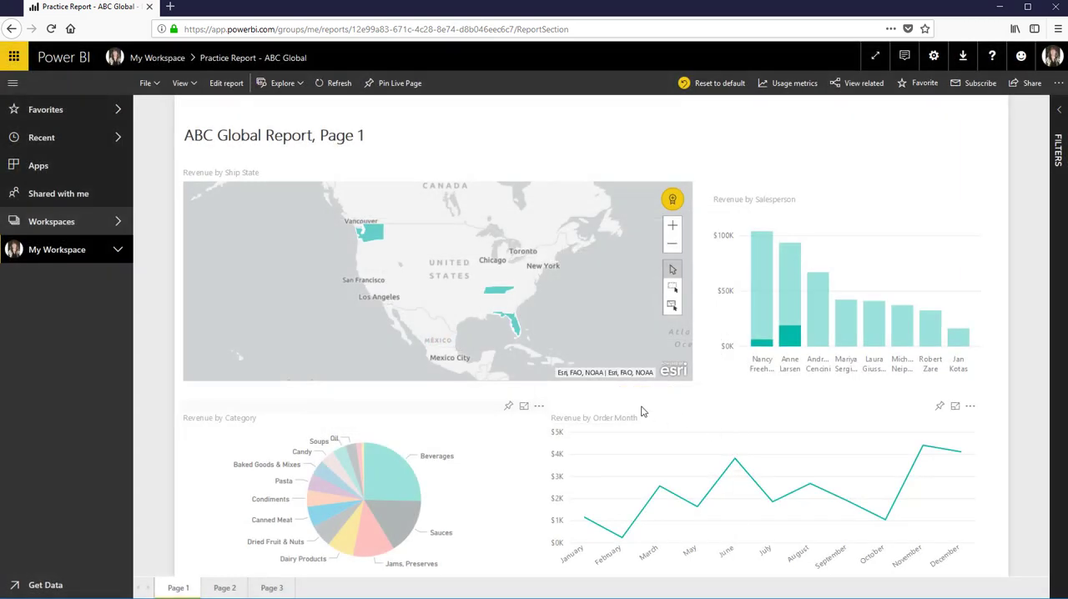
pyautogui.moveTo(774, 344)
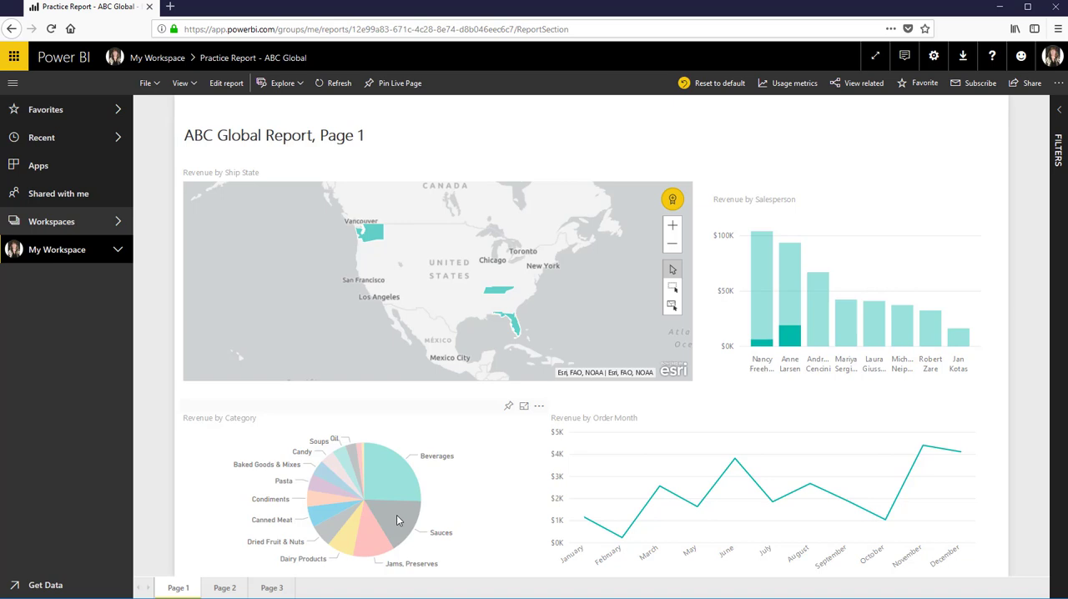
pyautogui.moveTo(387, 486)
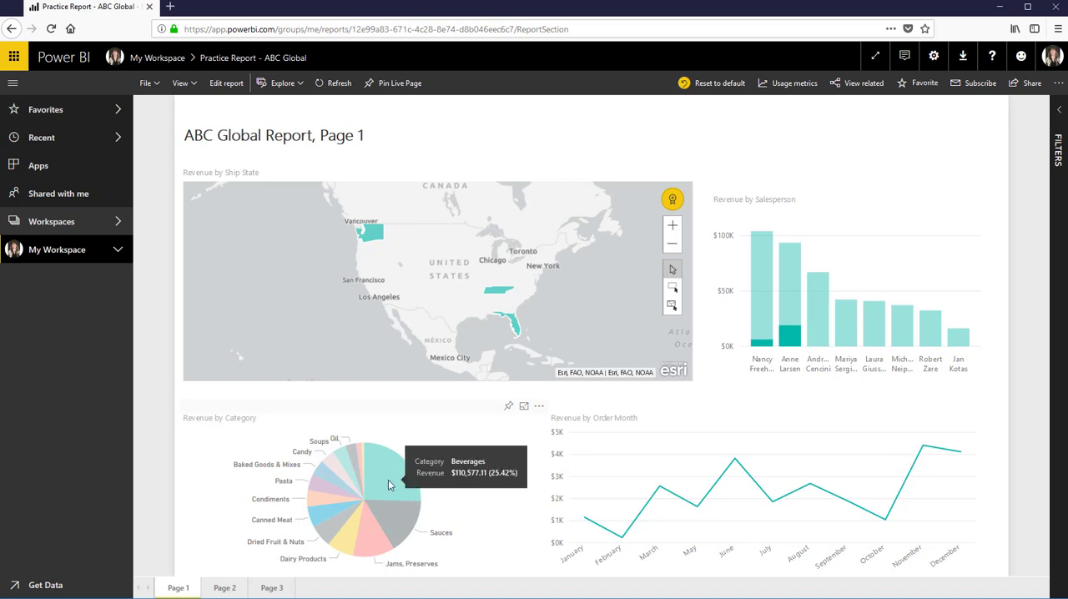
pyautogui.moveTo(392, 482)
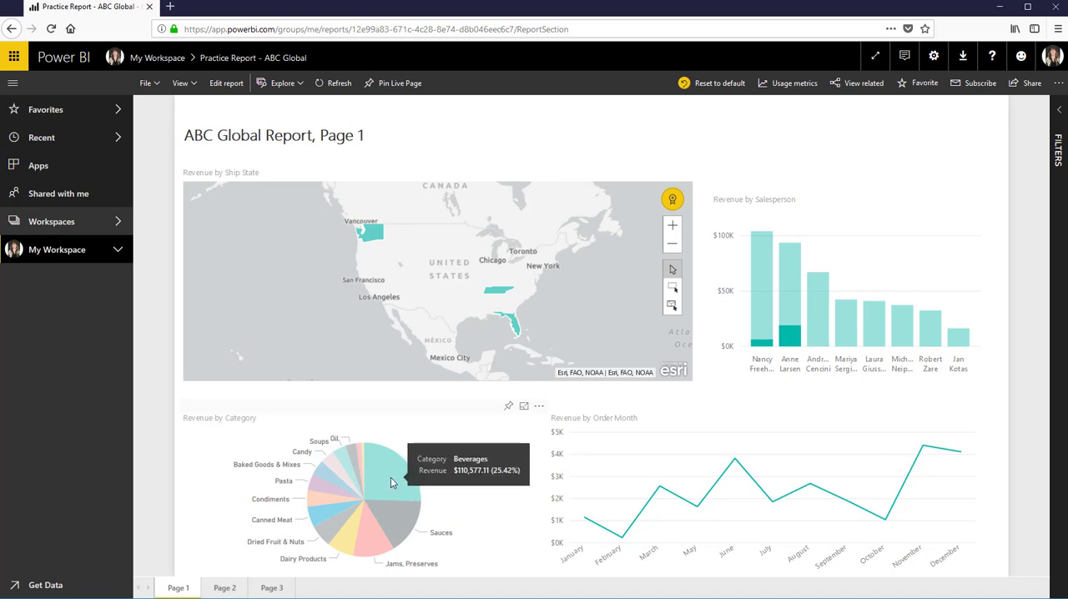
pyautogui.moveTo(510, 417)
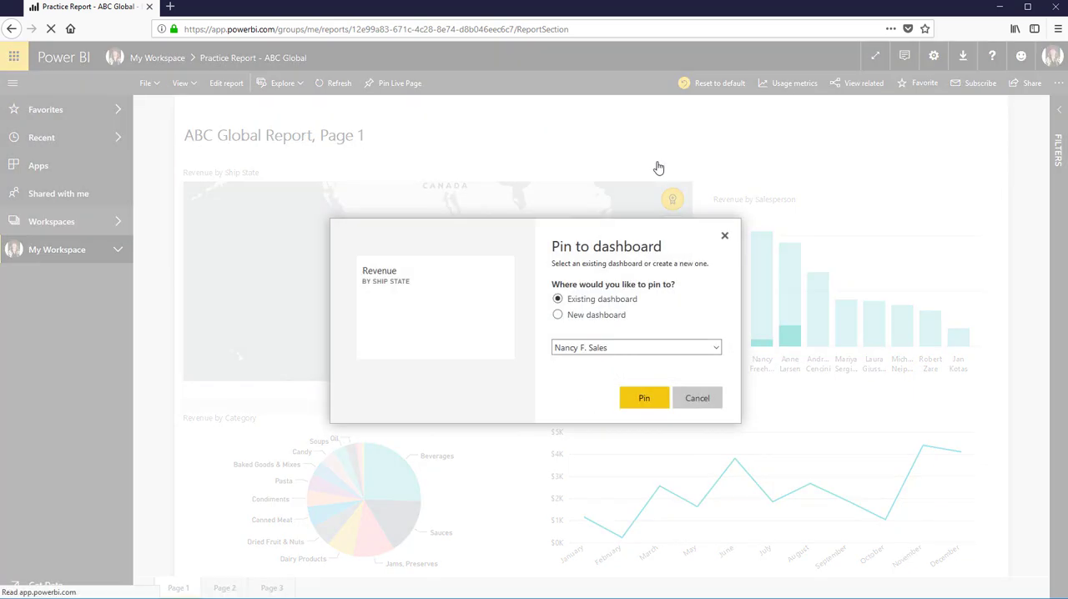
# - Pin the Revenue by Ship State map to a new dashboard named Canned meat
pyautogui.click(557, 314)
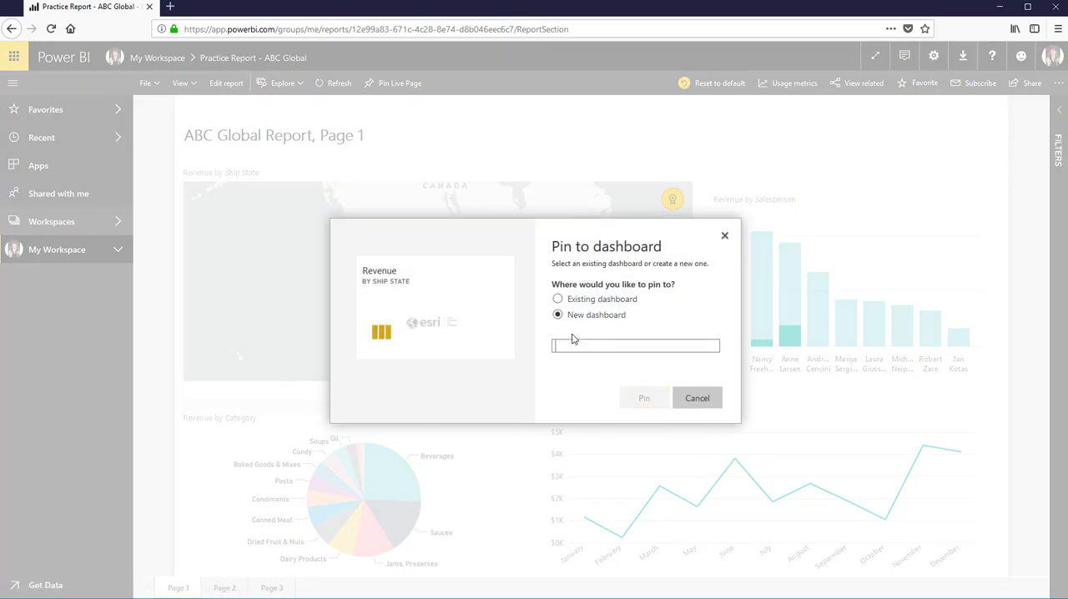
pyautogui.write('P')
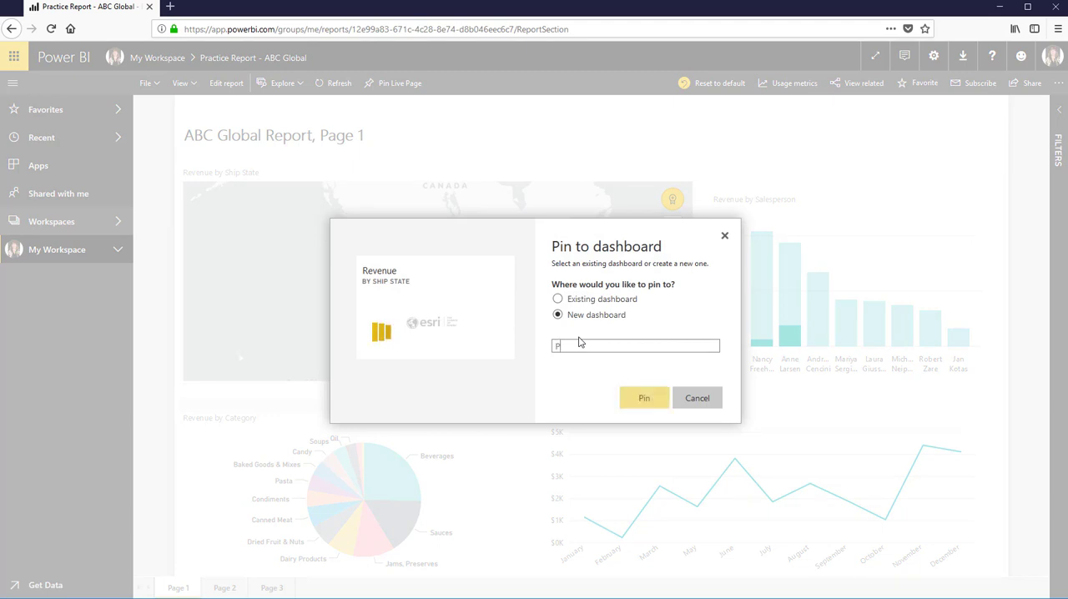
pyautogui.write('C')
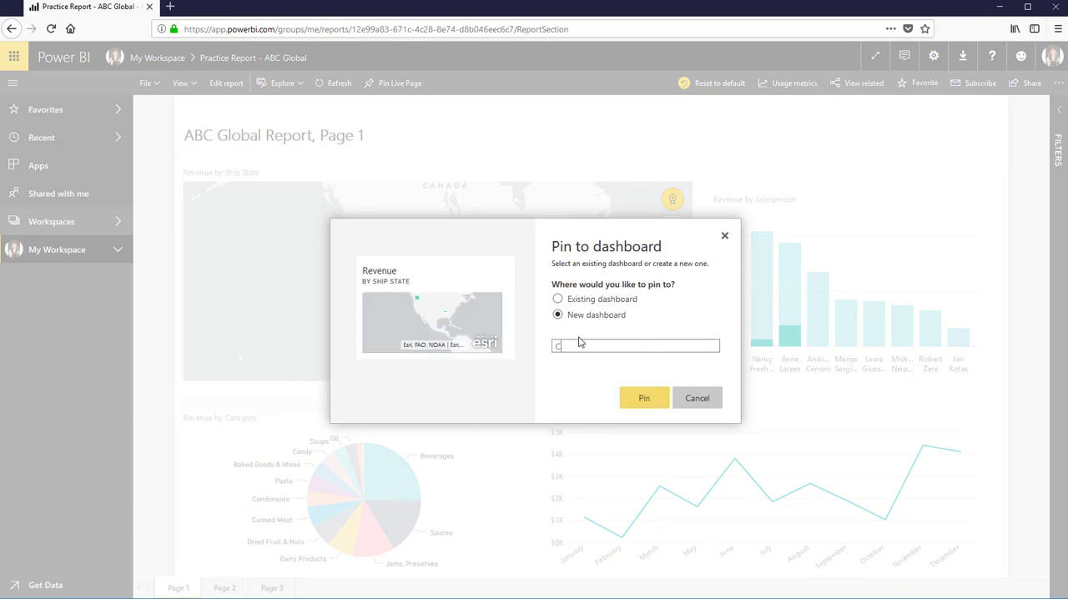
pyautogui.write('Canned meat')
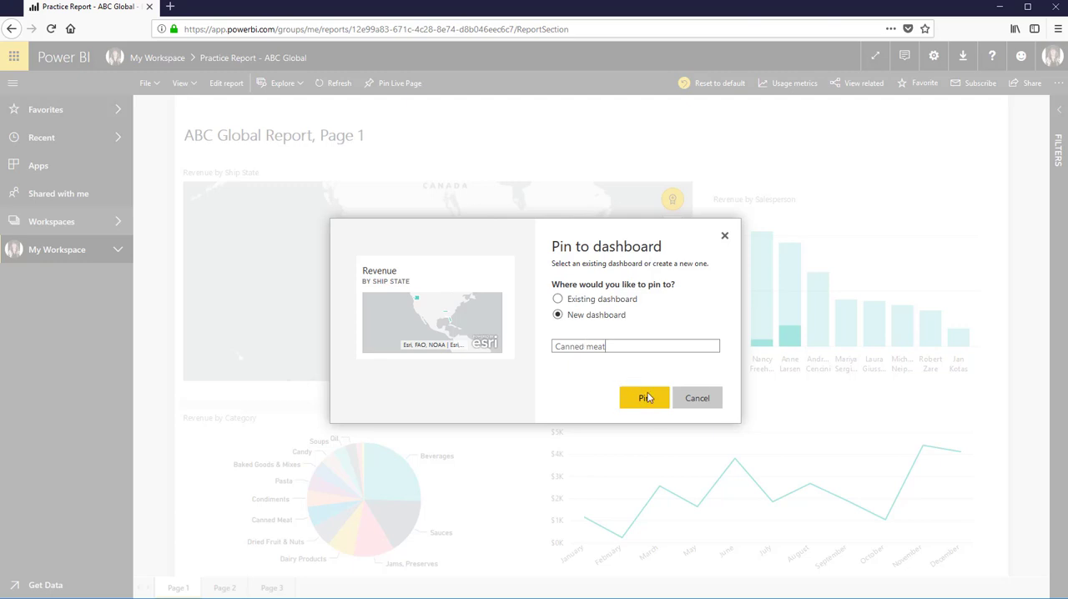
pyautogui.click(644, 397)
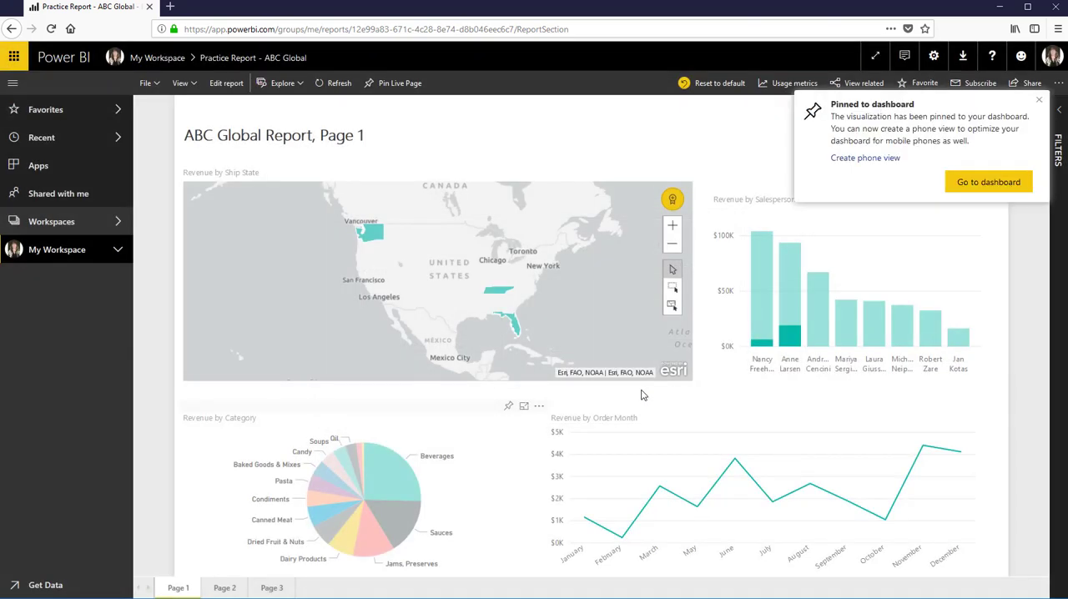
# - Enlarge the revenue-by-state map tile on the Canned meat dashboard and return to its report
pyautogui.click(988, 182)
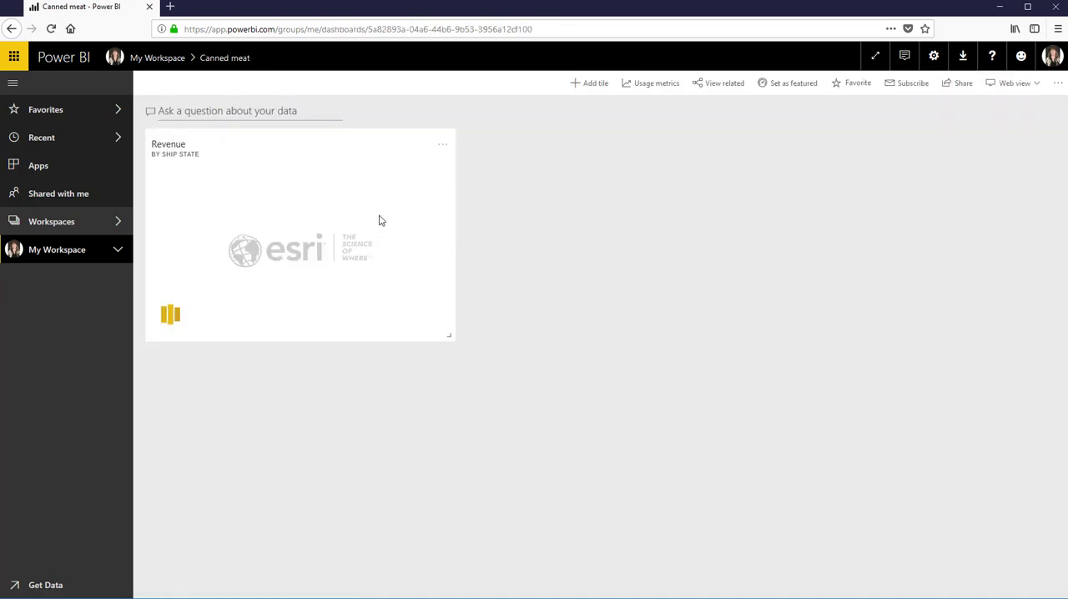
pyautogui.moveTo(538, 228)
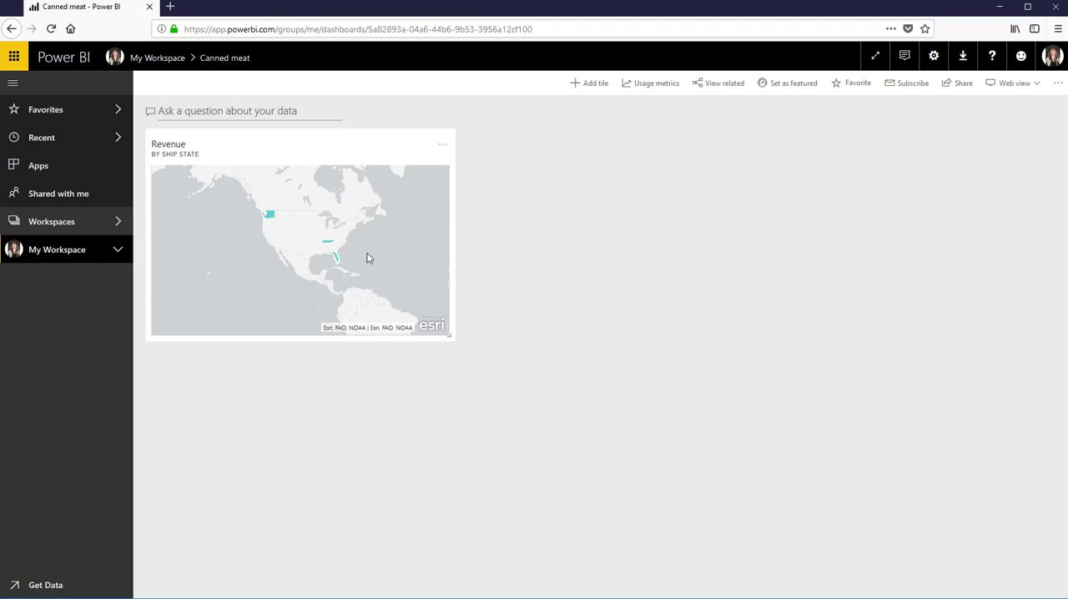
pyautogui.moveTo(454, 337); pyautogui.dragTo(587, 375)
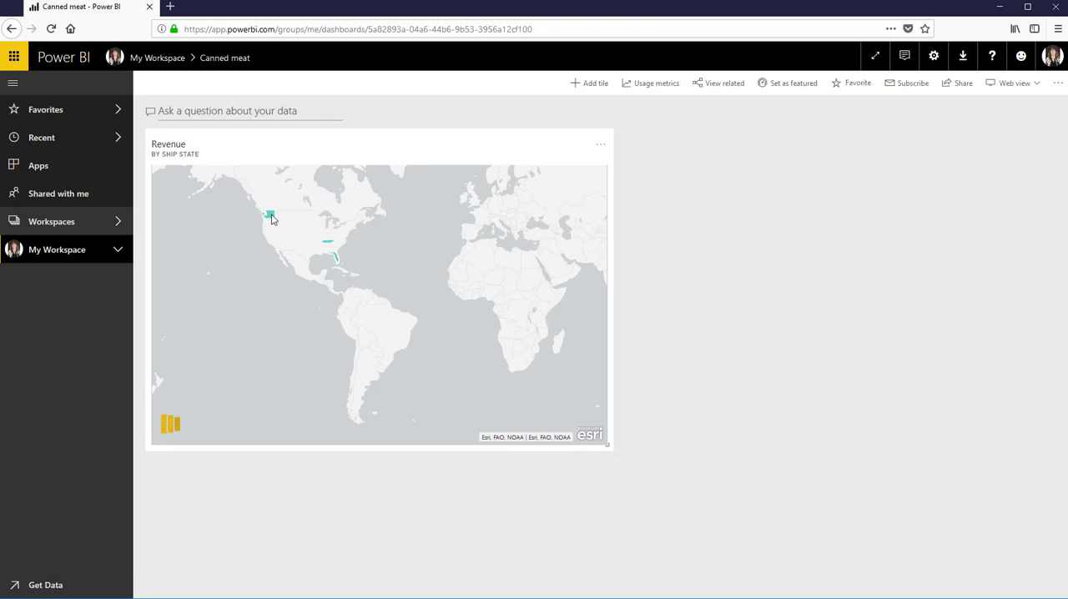
pyautogui.click(267, 216)
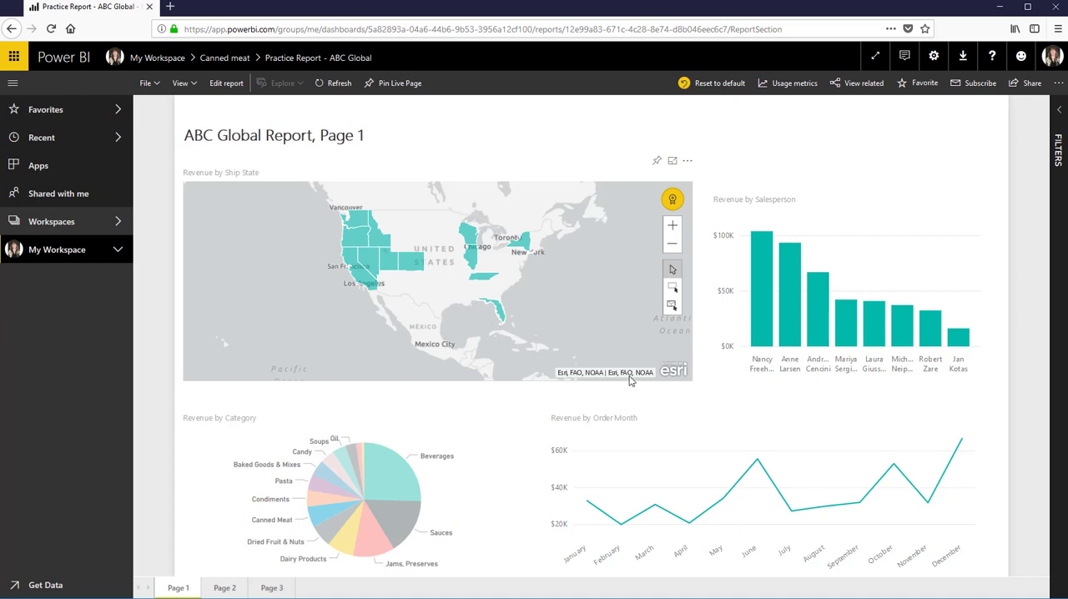
pyautogui.moveTo(320, 520)
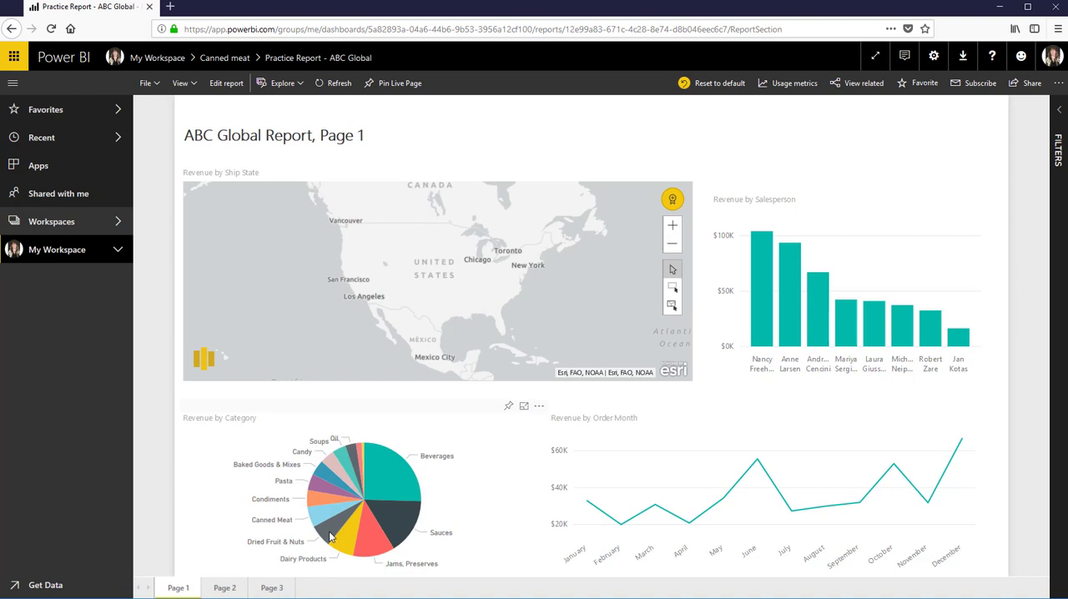
# - Cross-filter the report by a pie slice, then view the My Workspace dashboards list including Canned meat
pyautogui.click(327, 518)
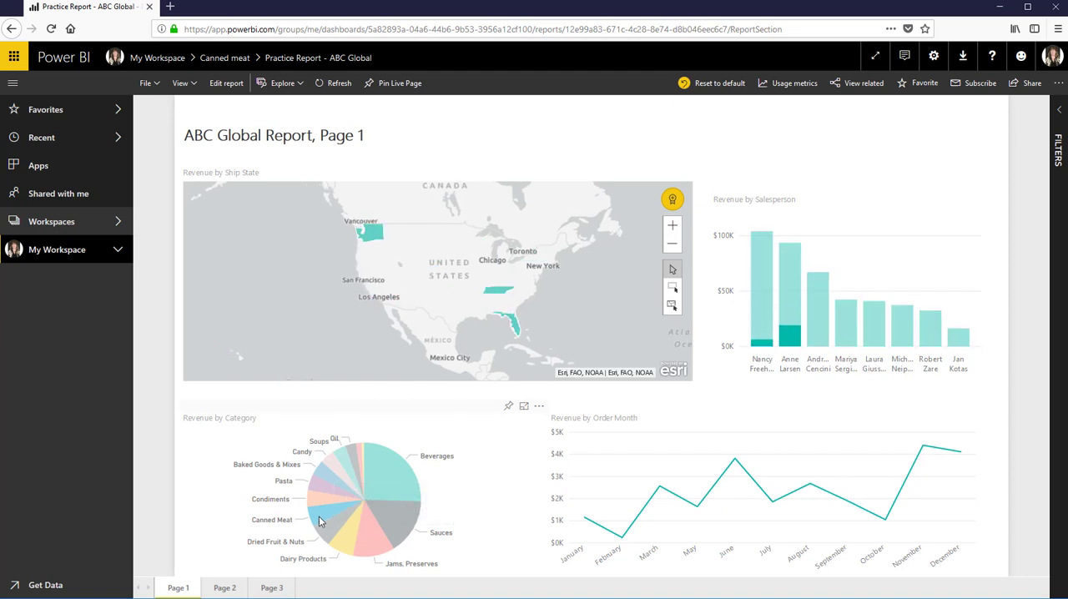
pyautogui.click(321, 520)
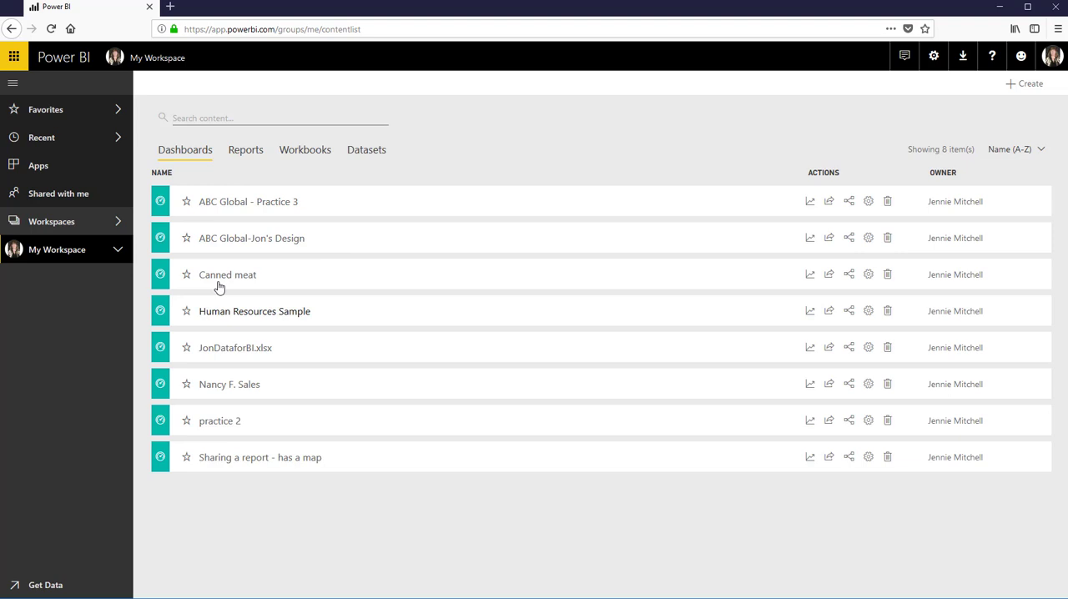
pyautogui.click(227, 274)
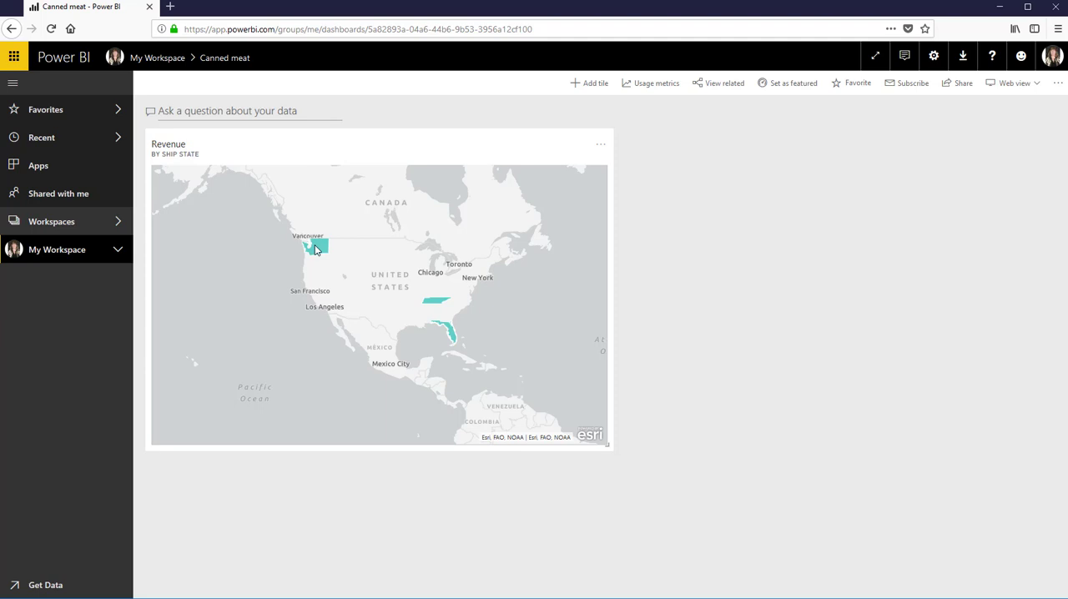
pyautogui.moveTo(321, 247)
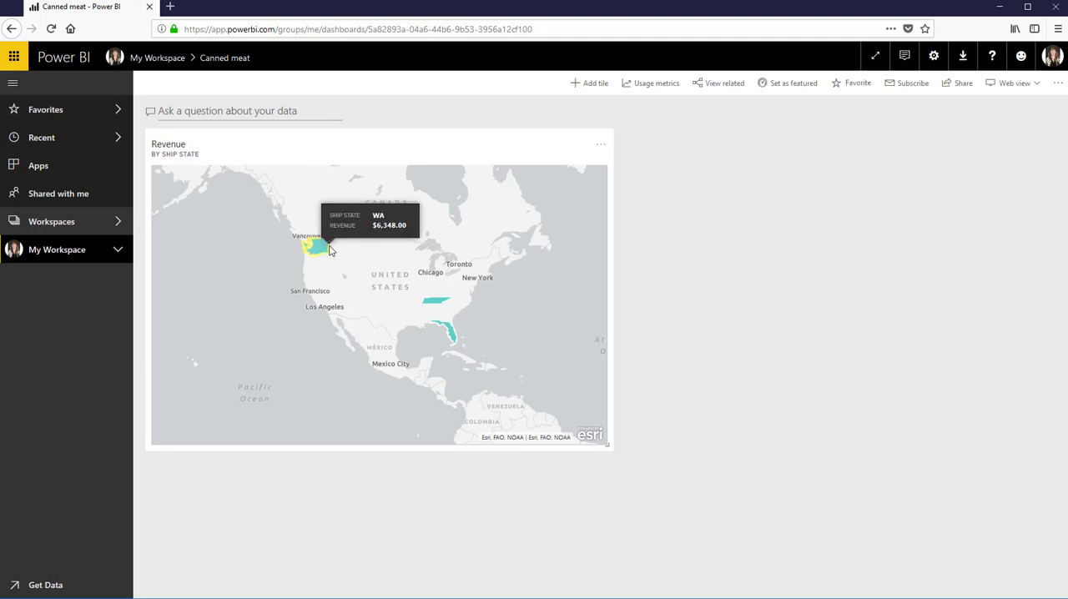
pyautogui.moveTo(297, 249)
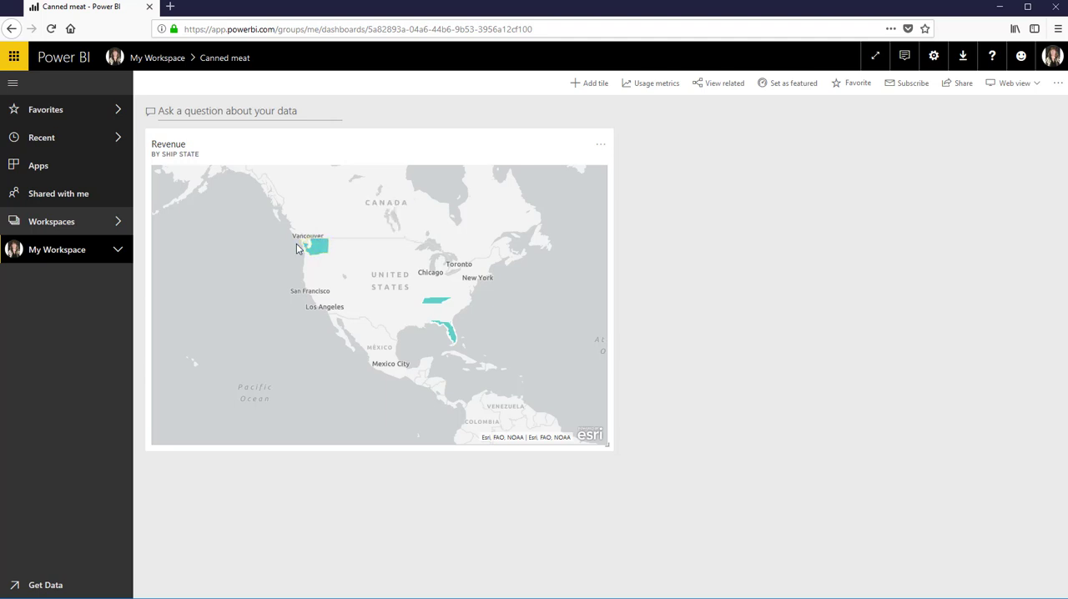
pyautogui.moveTo(364, 235)
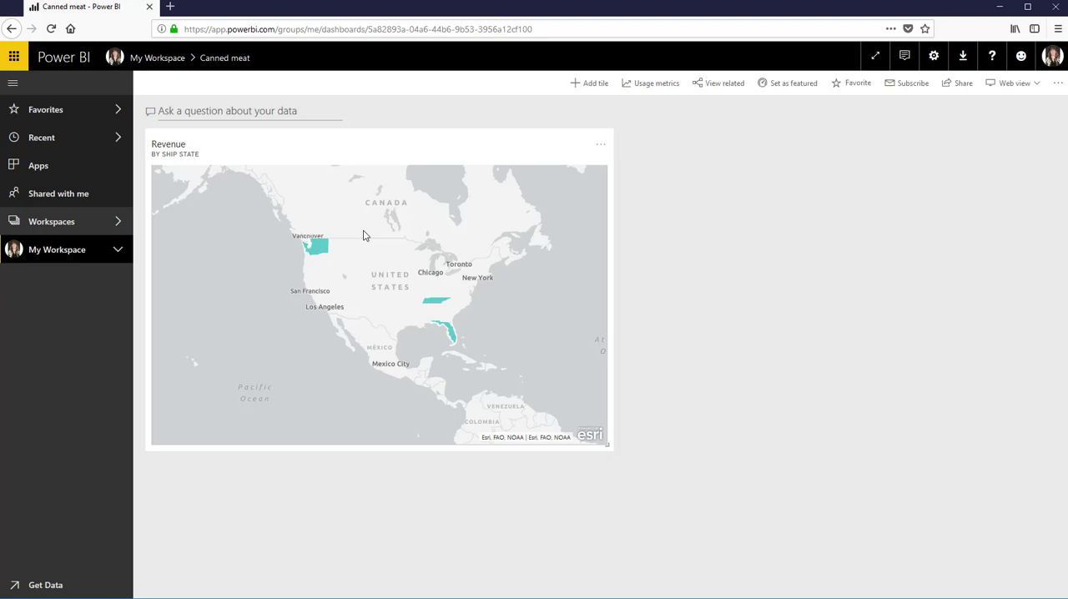
pyautogui.moveTo(677, 283)
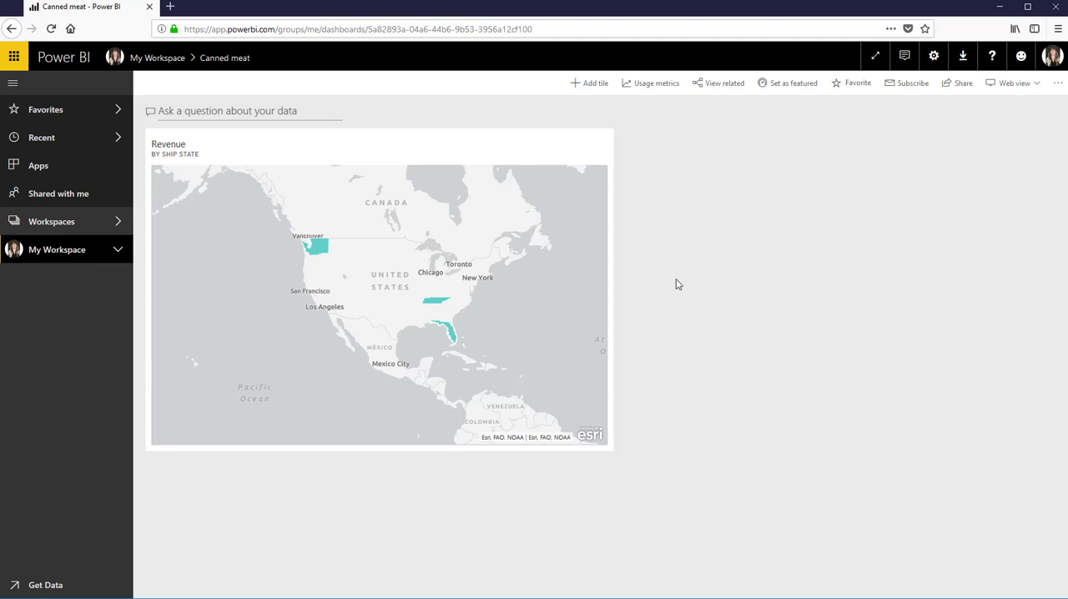
pyautogui.moveTo(874, 304)
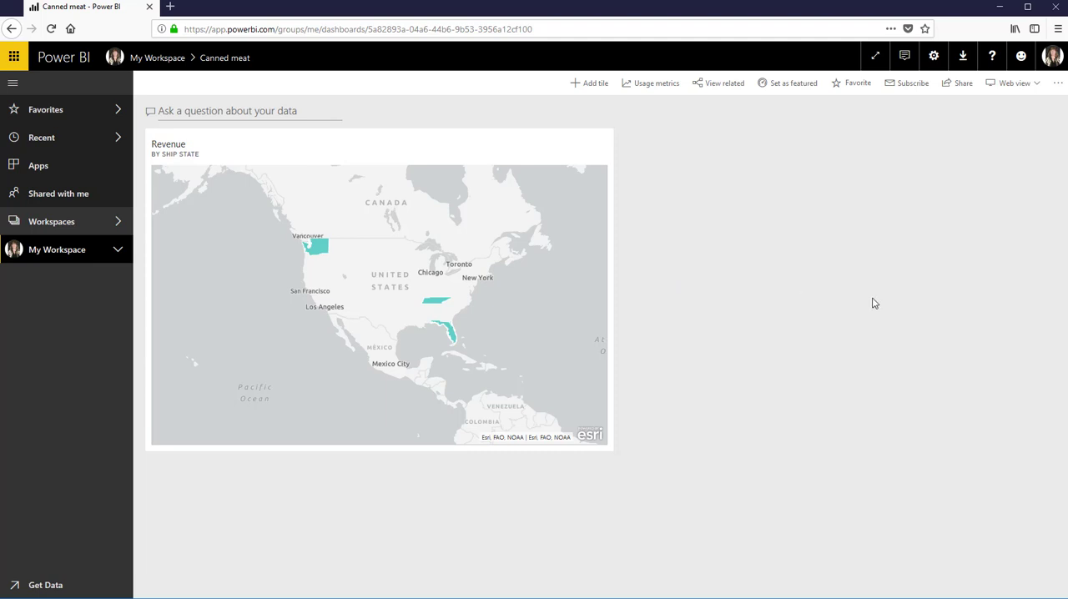